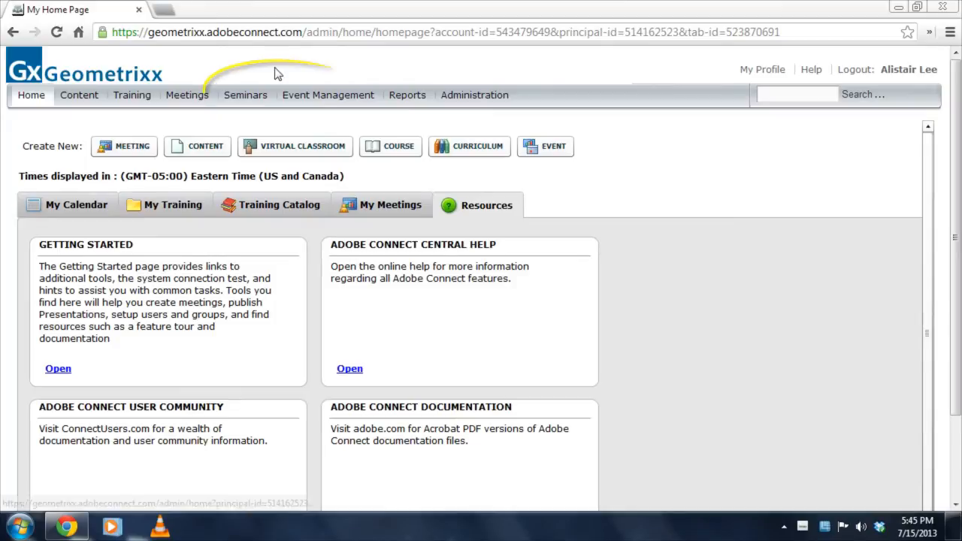
Step: Go to the Seminars section to show the empty seminar sessions list
left_click(245, 95)
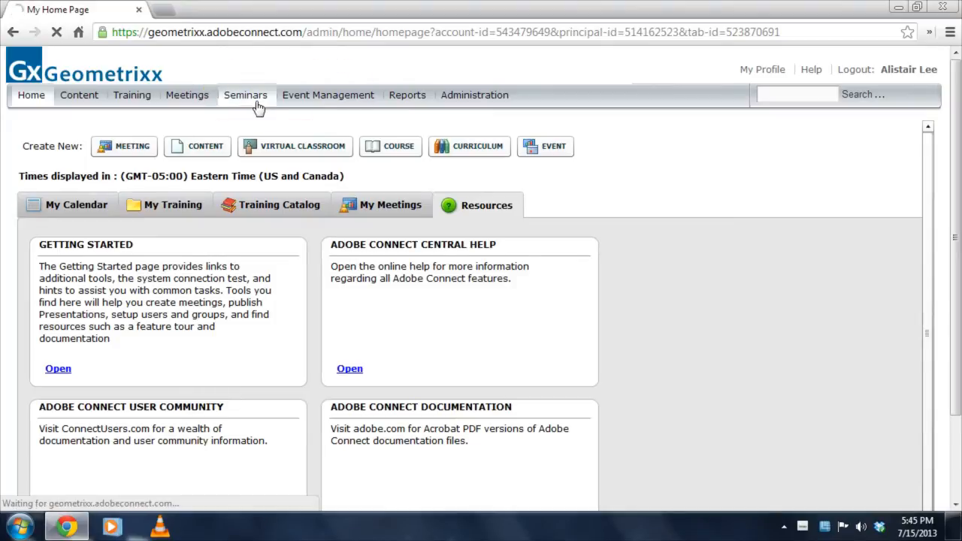
left_click(247, 95)
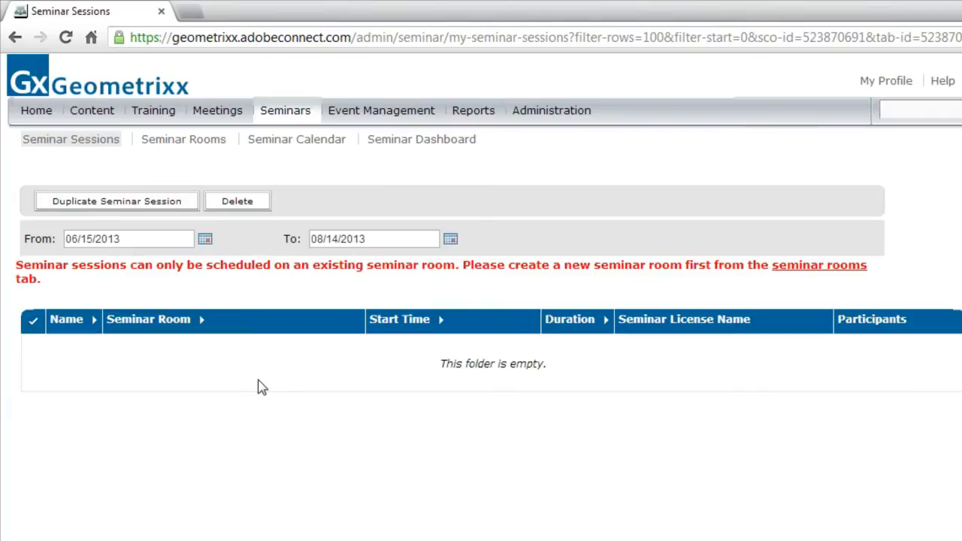
mouse_move(314, 442)
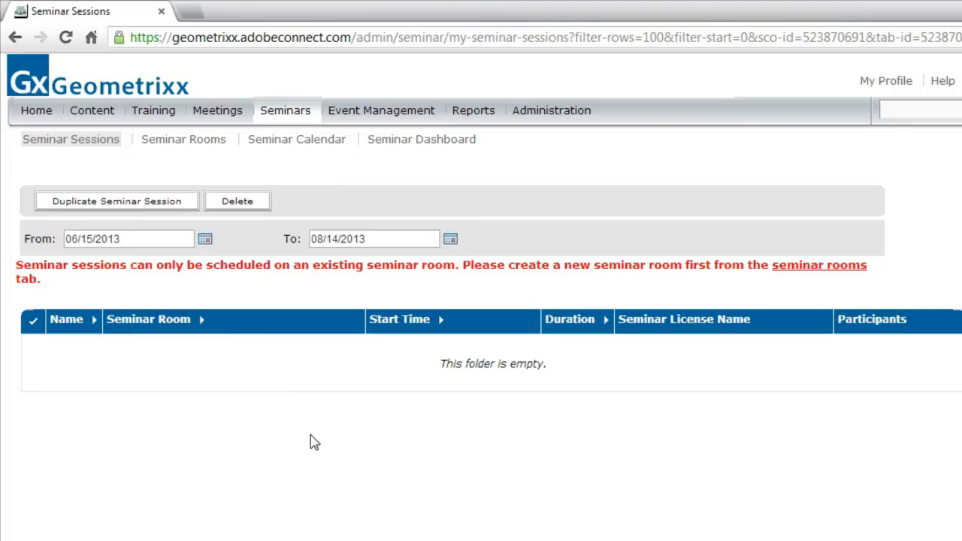
mouse_move(183, 138)
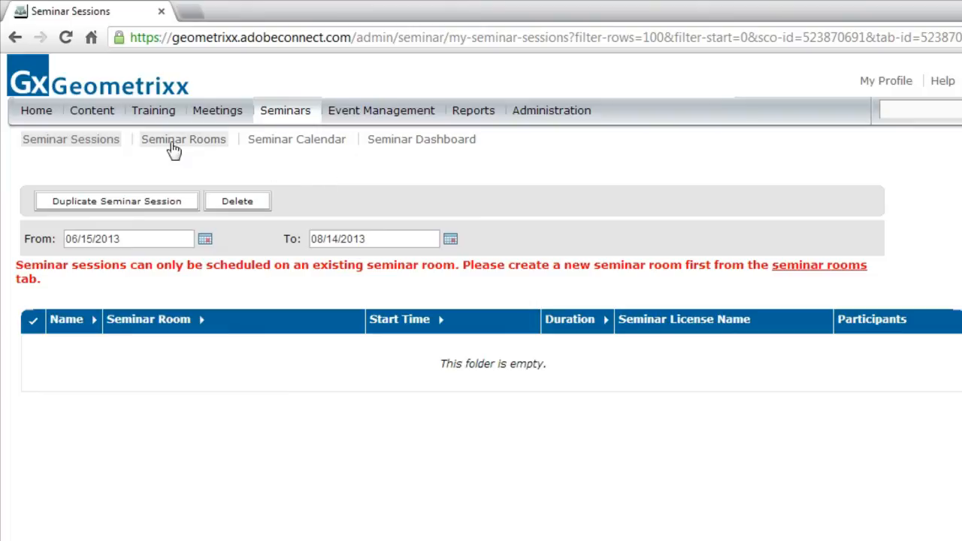
left_click(183, 138)
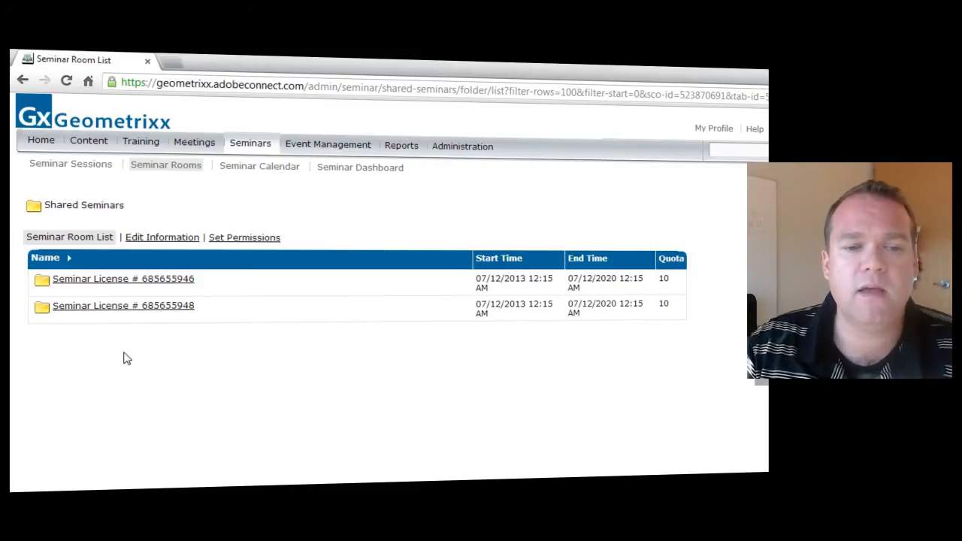
left_click(123, 278)
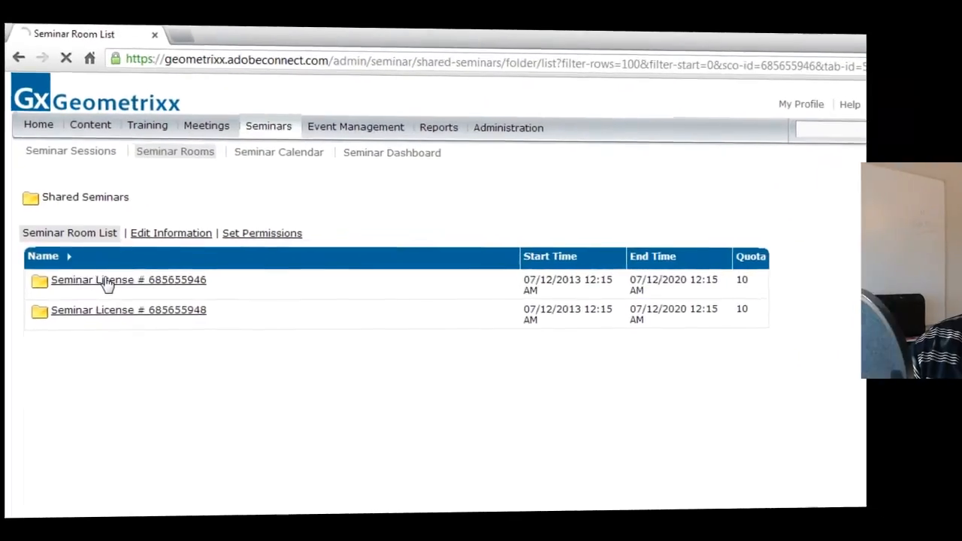
left_click(129, 280)
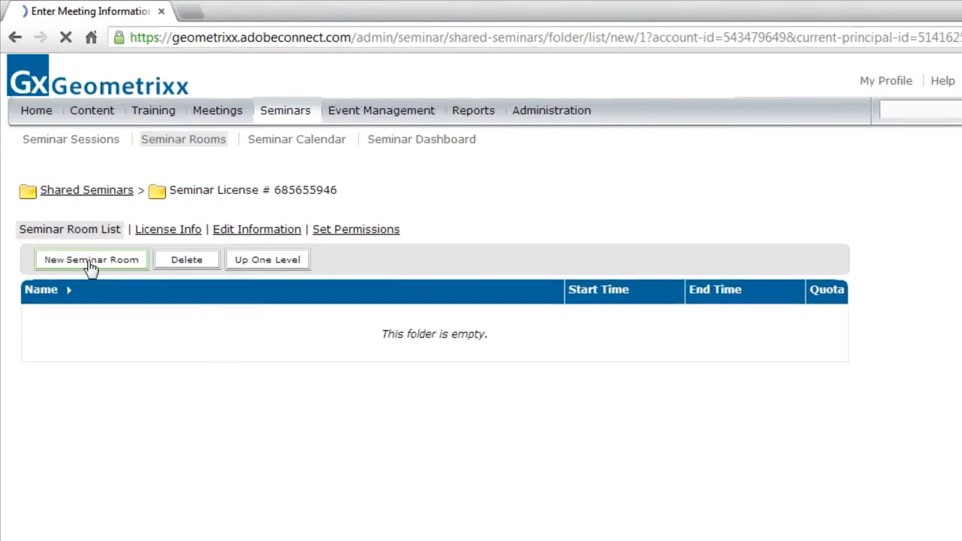
Step: Start a new seminar room named New Product Launch, URL newproduct, accessible to anyone with the URL
left_click(90, 259)
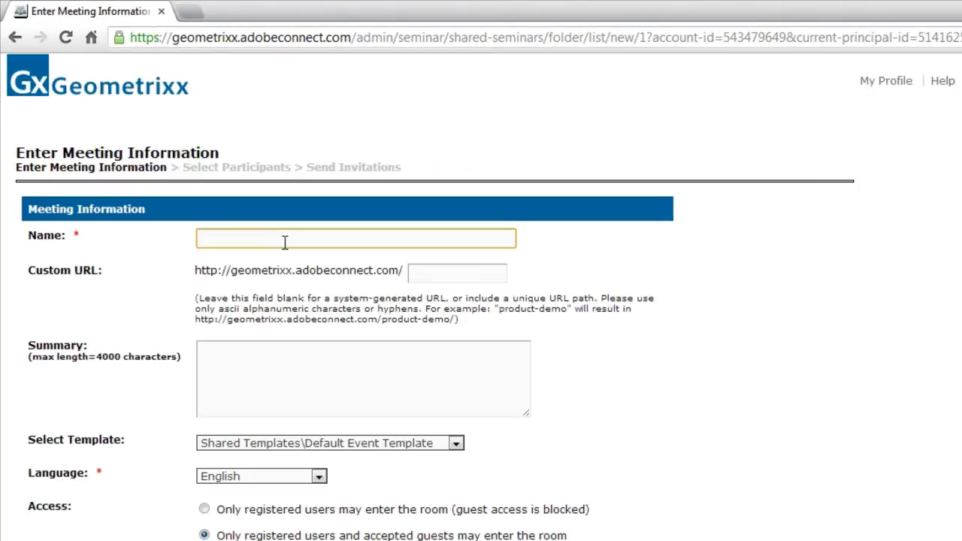
type("New Product Launch")
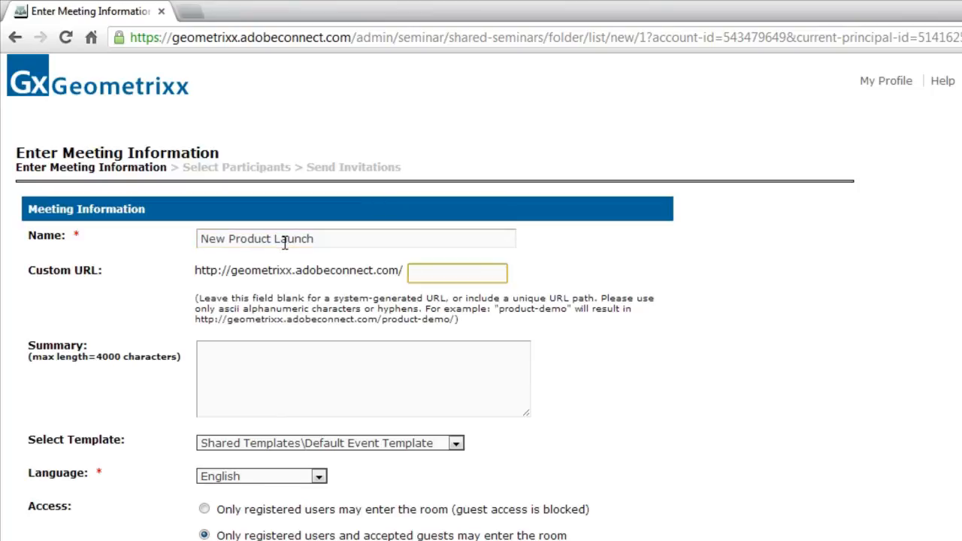
type("newproduct")
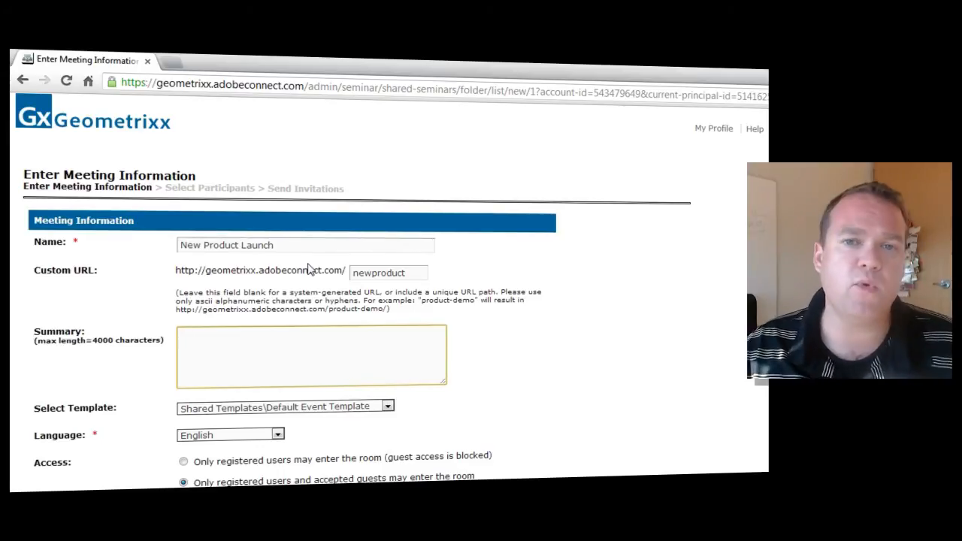
scroll("down", 3)
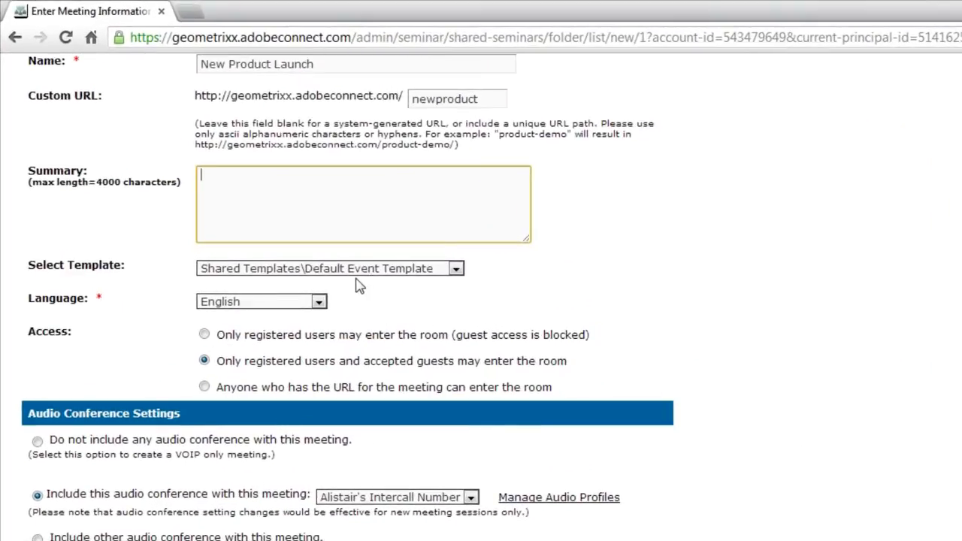
mouse_move(258, 316)
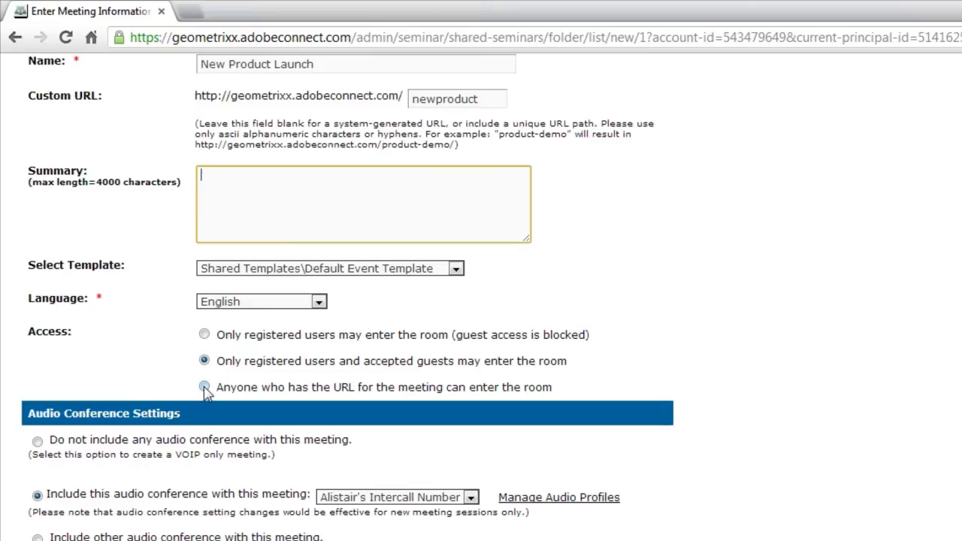
left_click(205, 387)
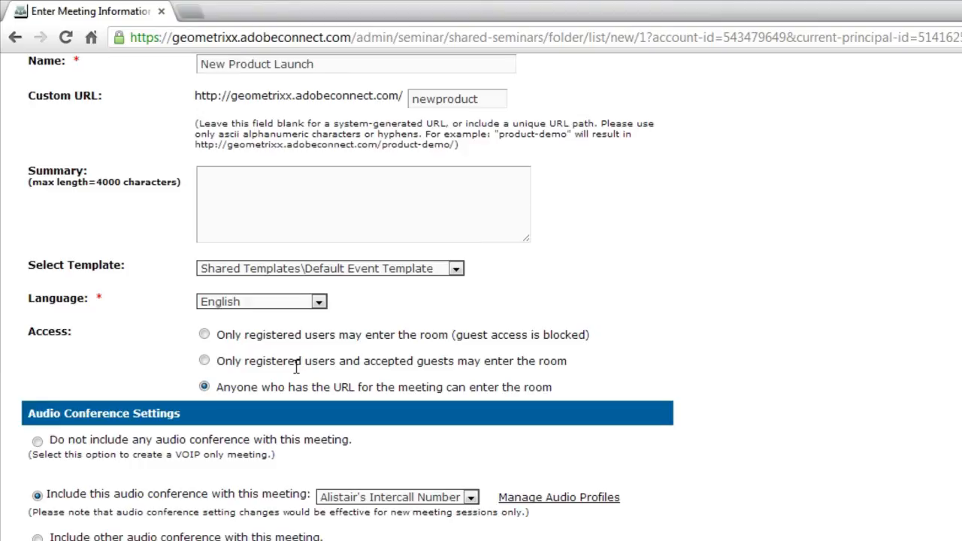
scroll("down", 3)
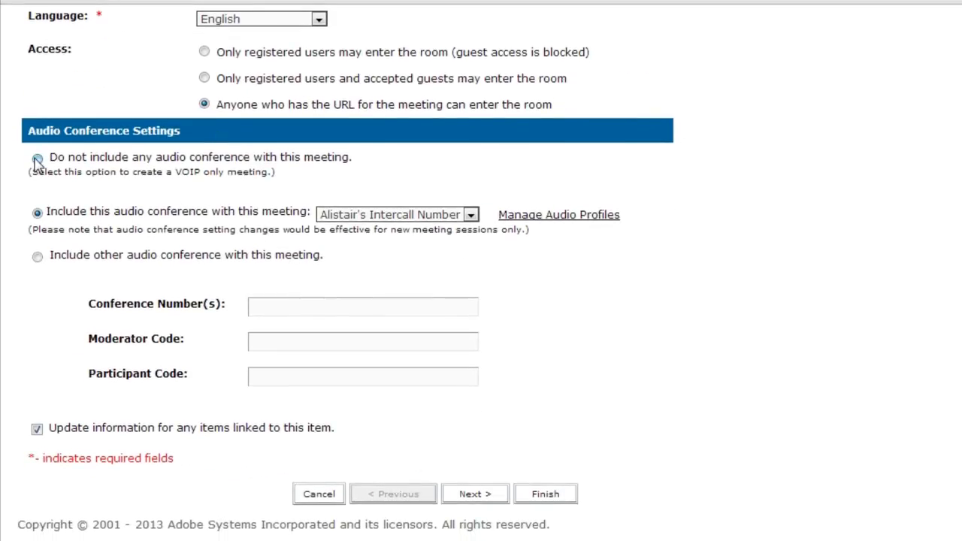
Step: Finish creating the room with no audio conference included
left_click(36, 158)
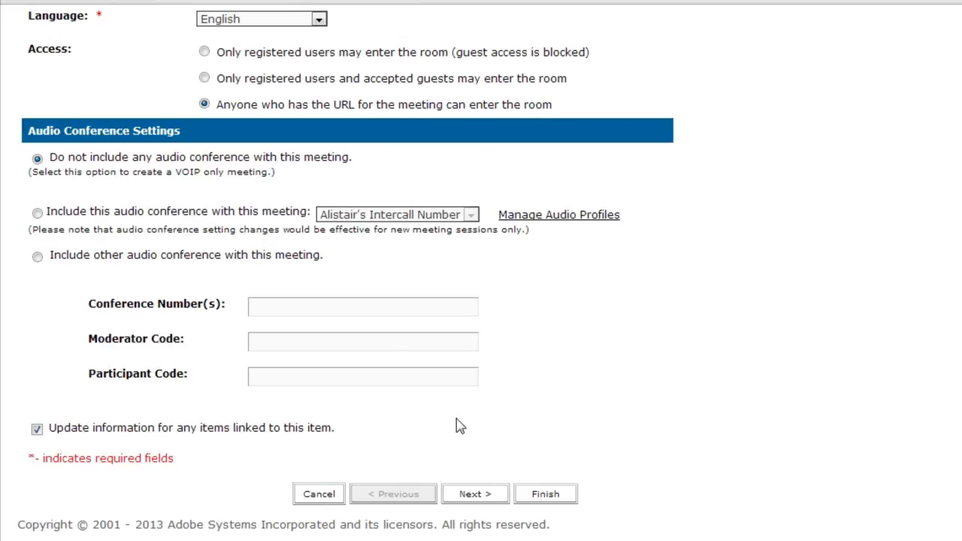
left_click(544, 493)
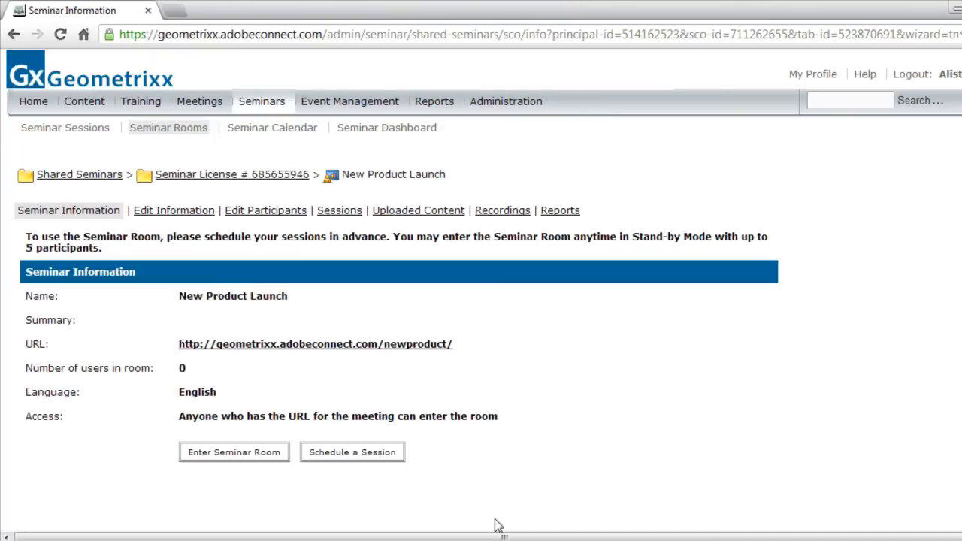
mouse_move(496, 485)
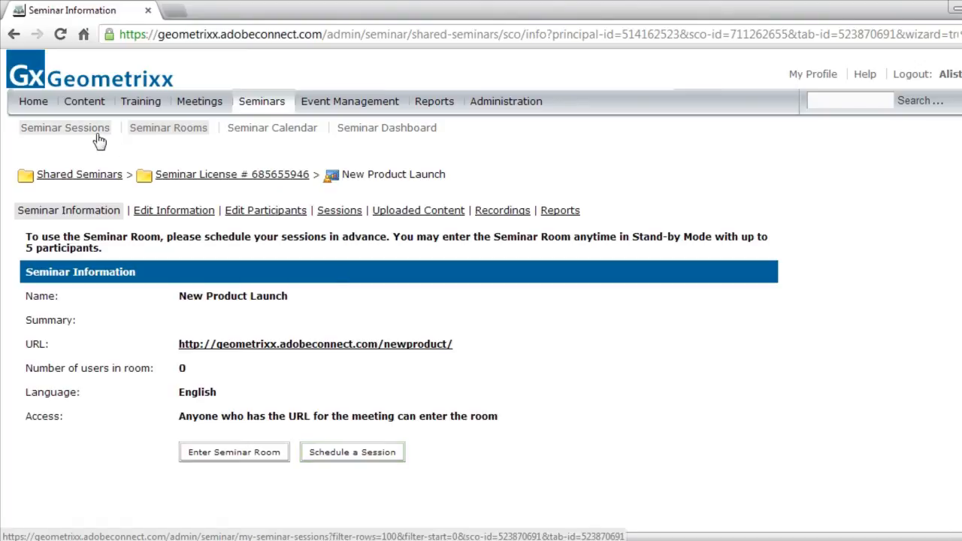
Step: Return to the Seminar Sessions list
left_click(65, 126)
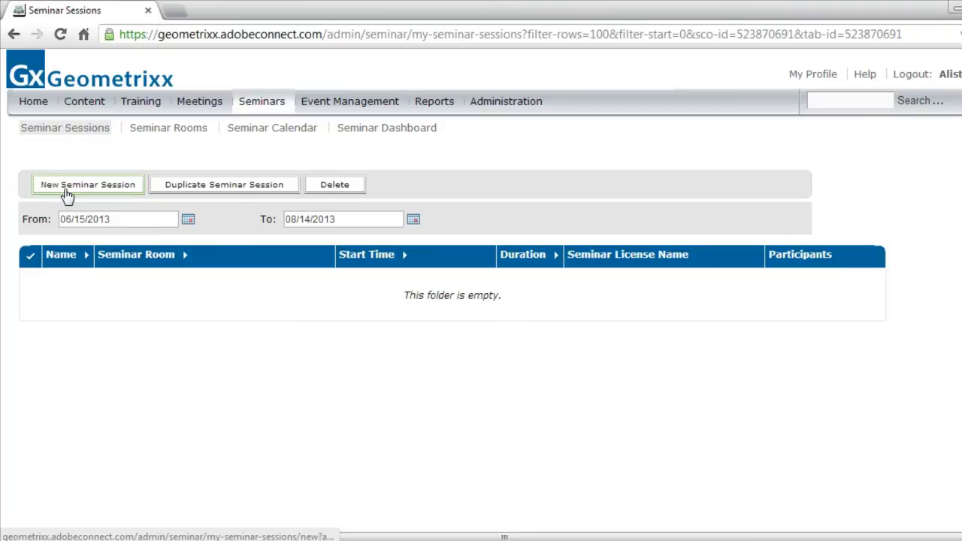
Step: Start a new seminar session using the New Product Launch room
left_click(87, 183)
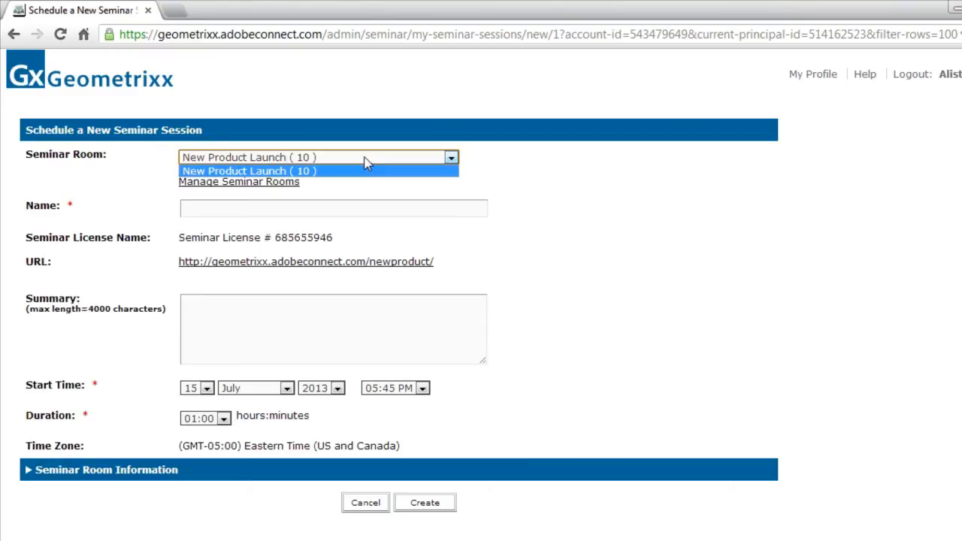
mouse_move(337, 162)
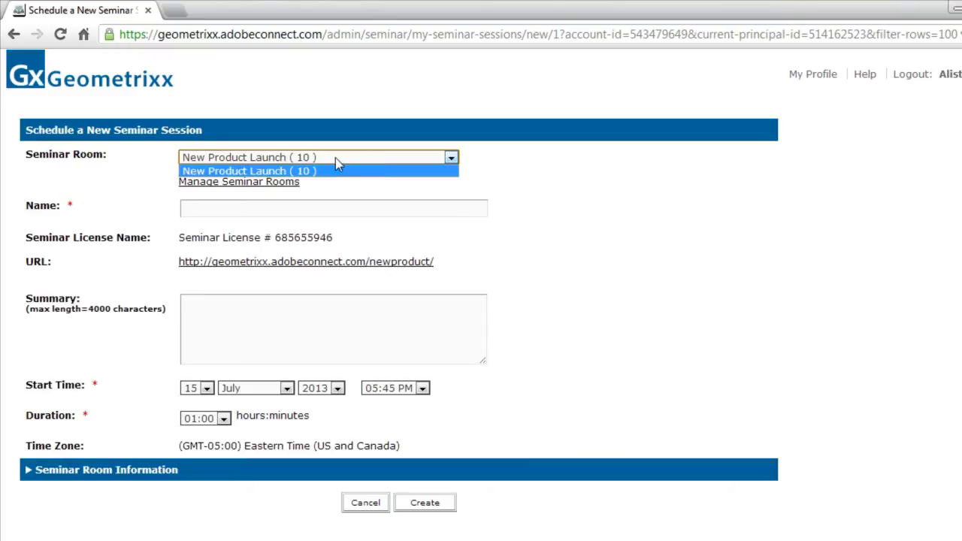
left_click(248, 171)
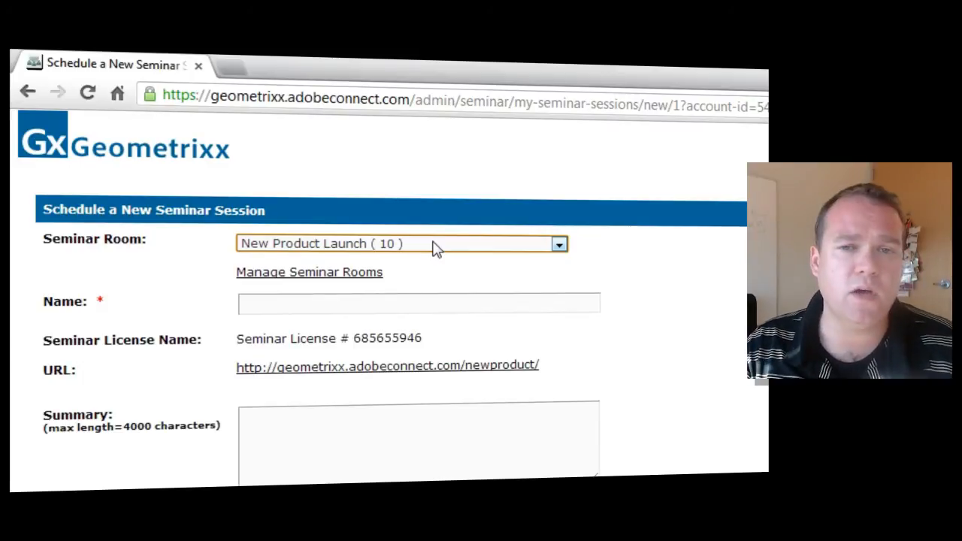
mouse_move(496, 248)
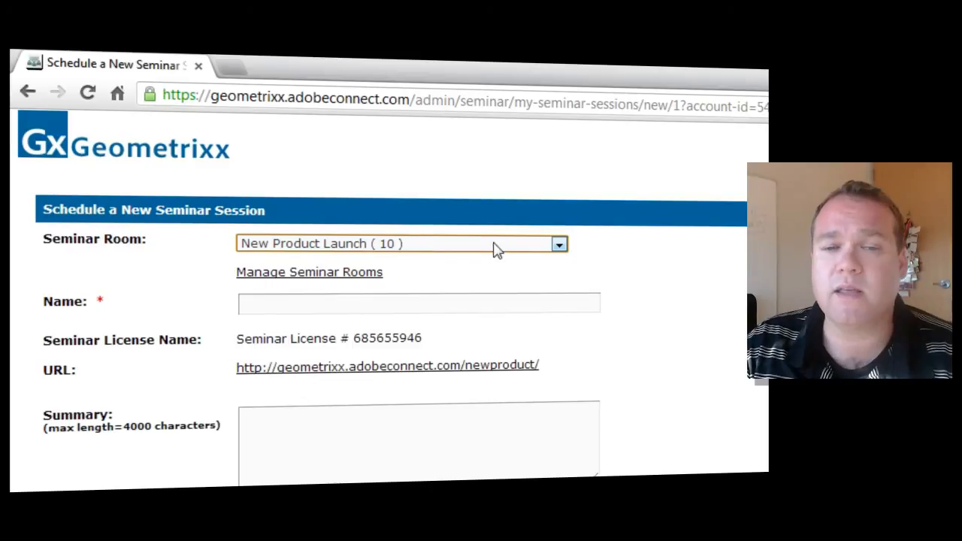
mouse_move(410, 263)
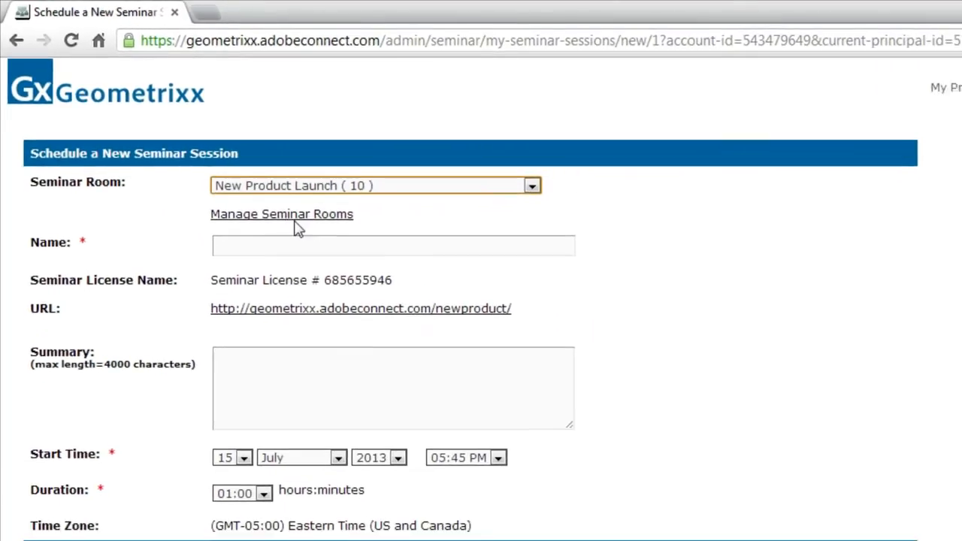
Step: Name the session 'August Product Launch'
left_click(388, 242)
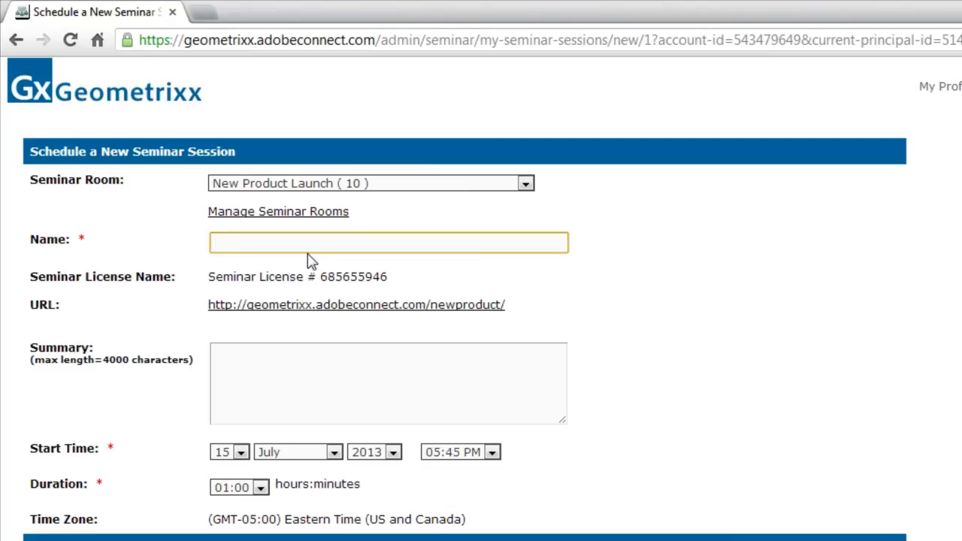
type("August P")
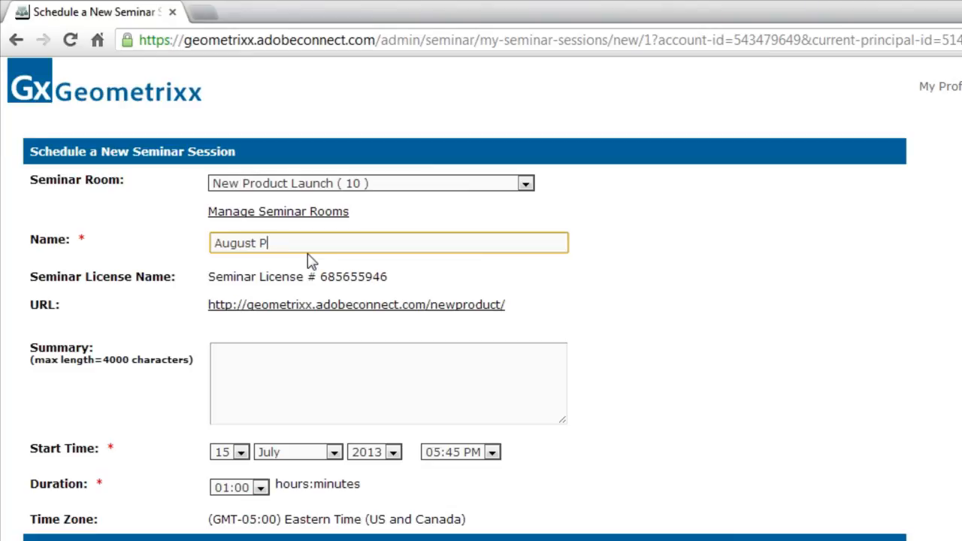
type("roduct Laun")
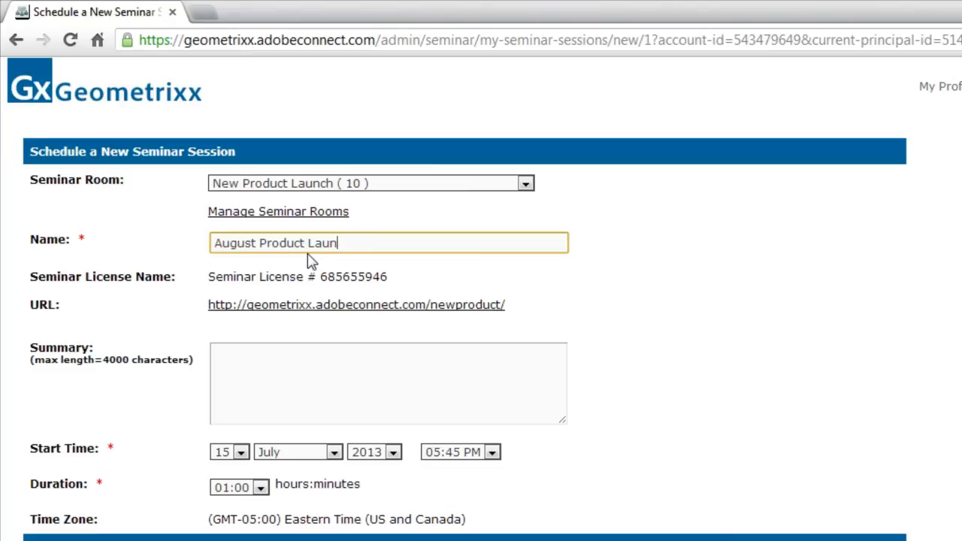
type("ch")
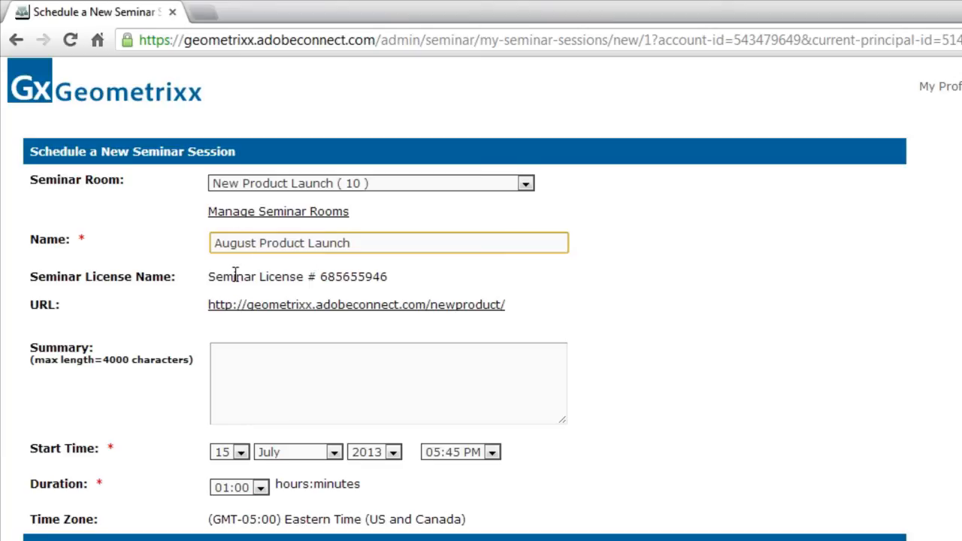
left_click_drag(235, 277, 340, 277)
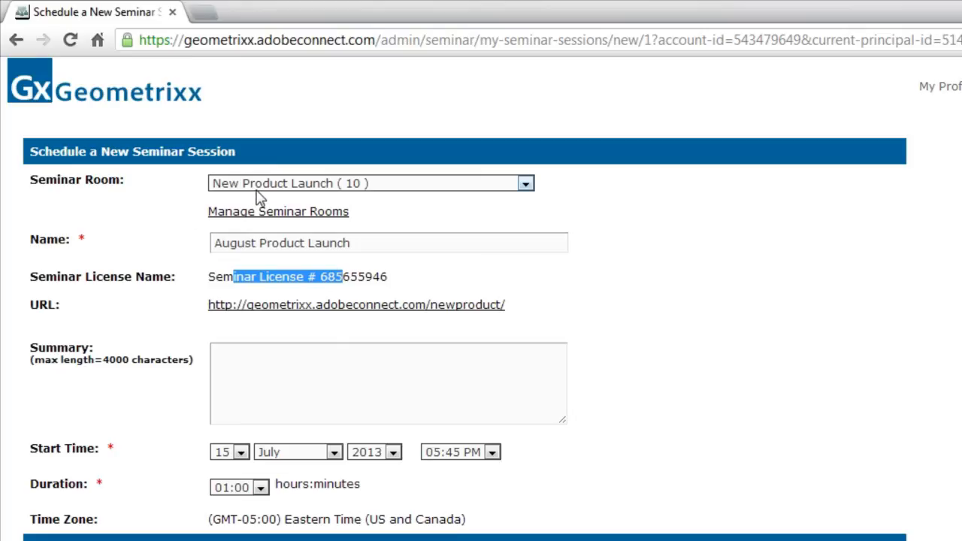
left_click(388, 243)
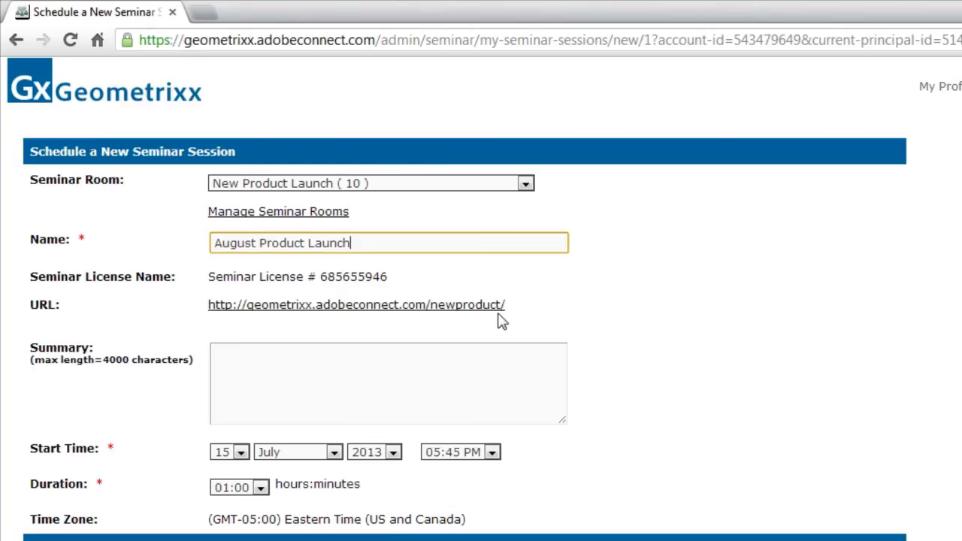
mouse_move(454, 324)
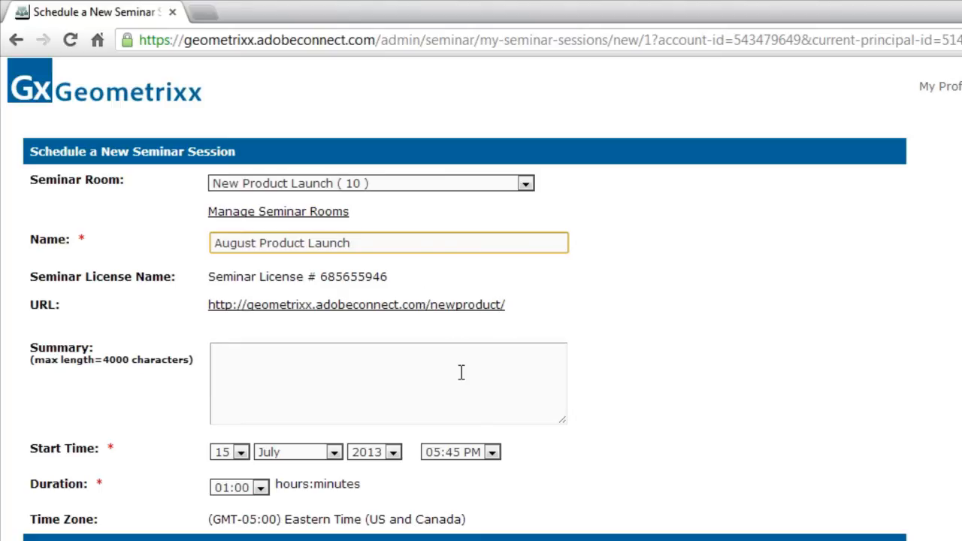
scroll("down", 3)
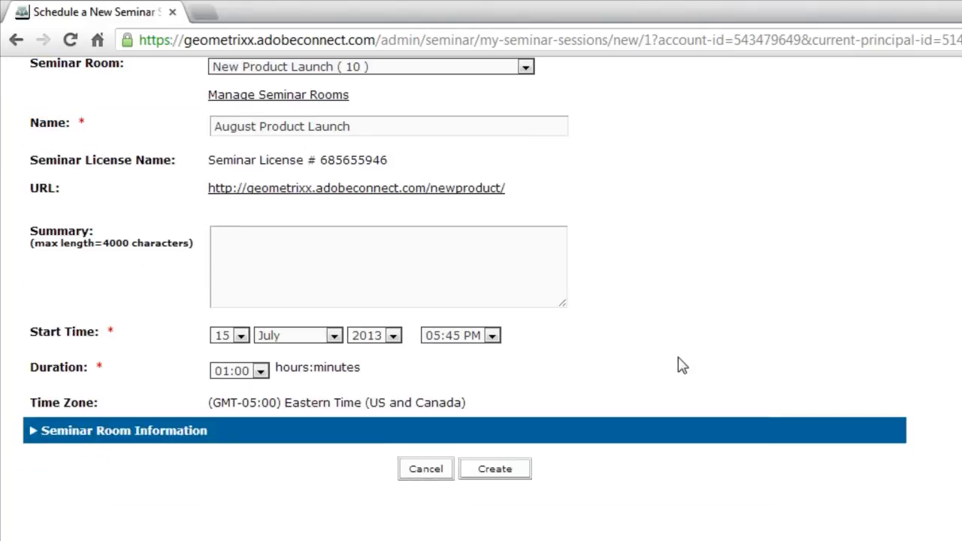
mouse_move(239, 319)
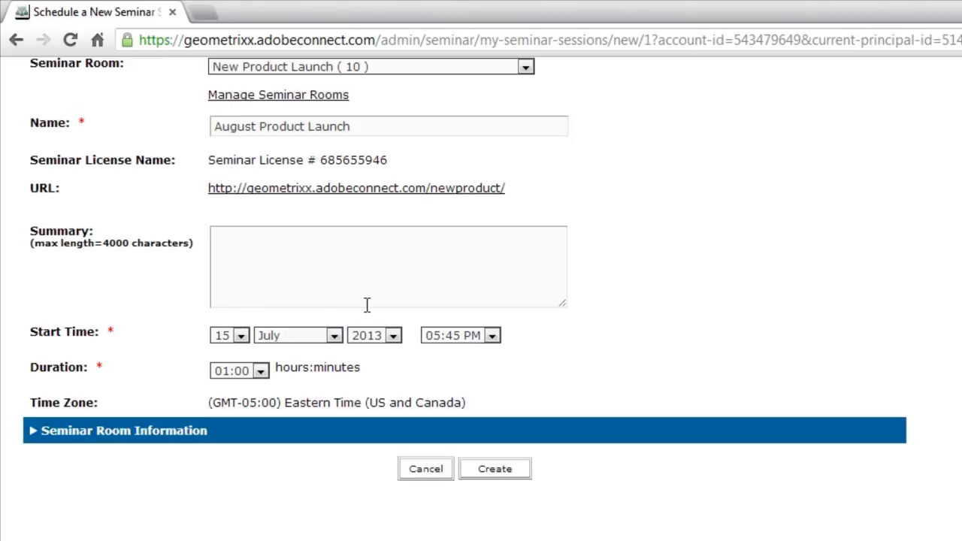
mouse_move(379, 285)
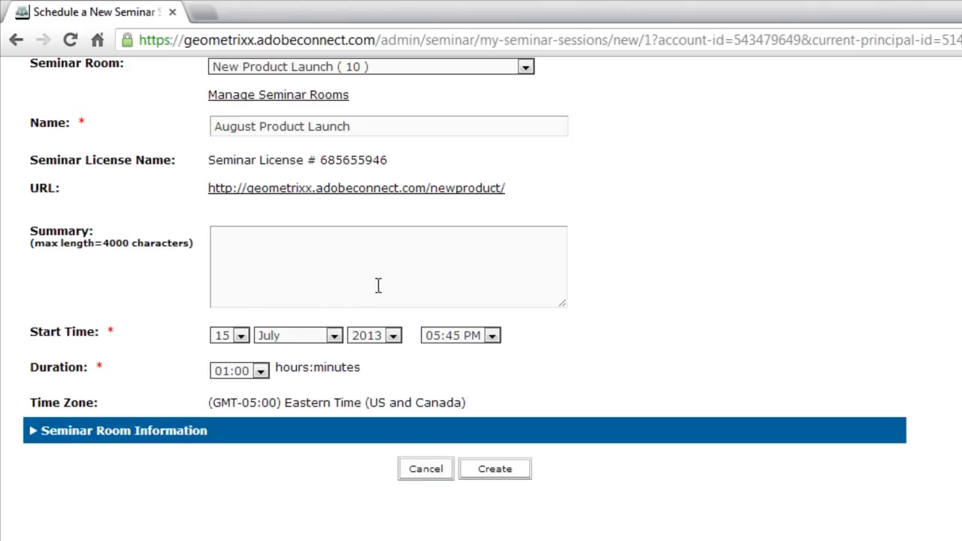
Step: Set the start to 1 August 2013 at 1:00 PM and create the session
left_click(241, 336)
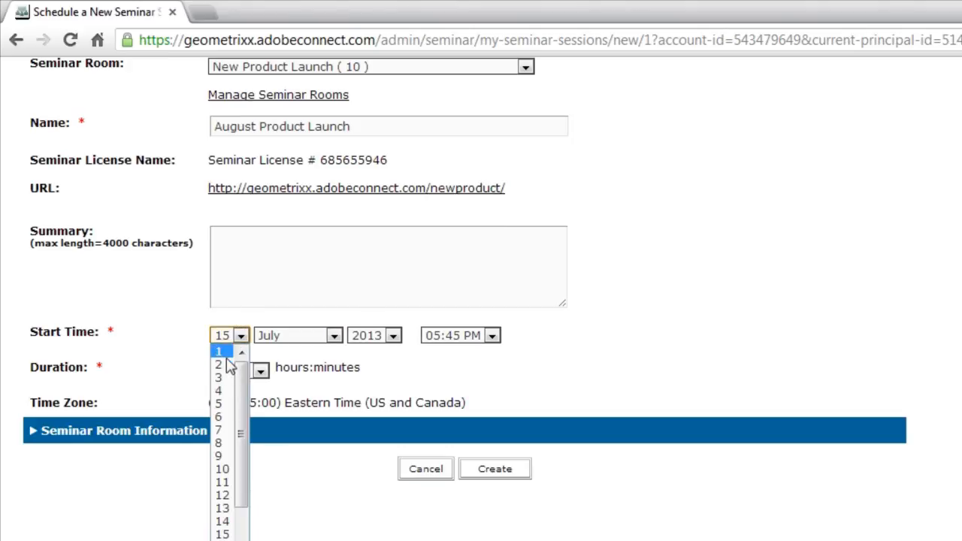
left_click(219, 352)
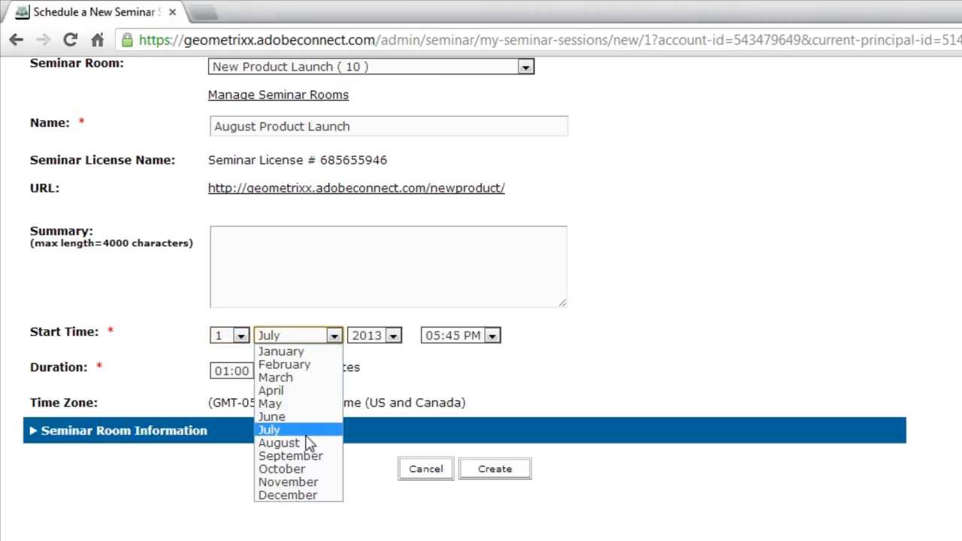
left_click(492, 335)
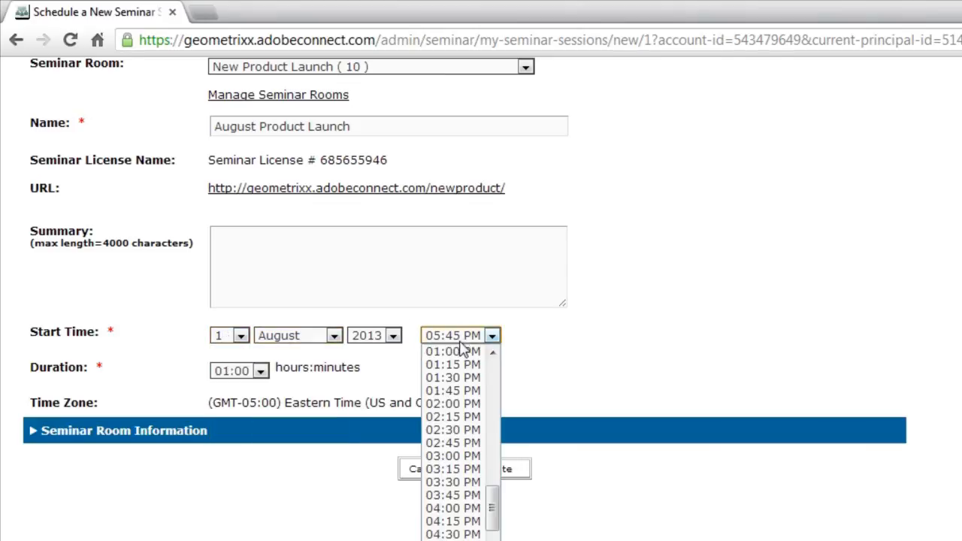
left_click(452, 352)
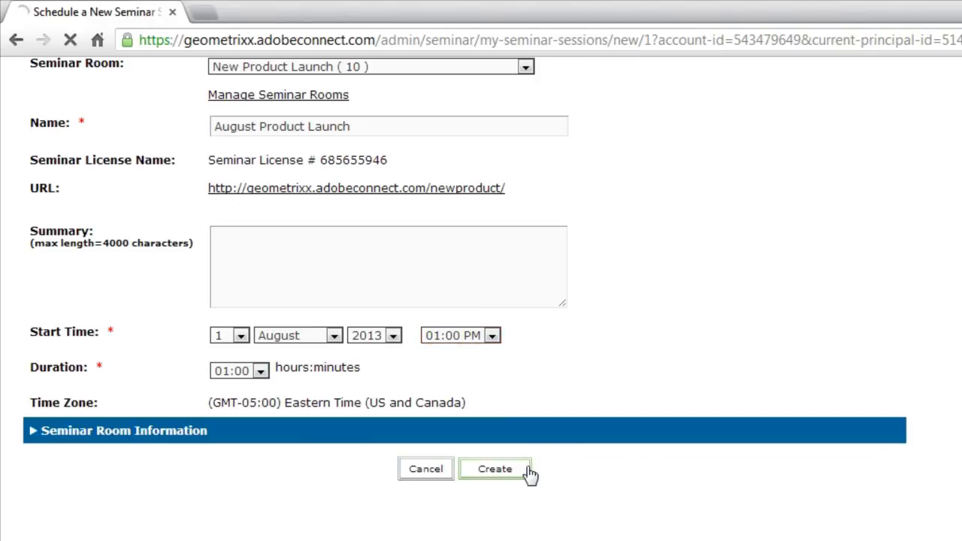
left_click(494, 469)
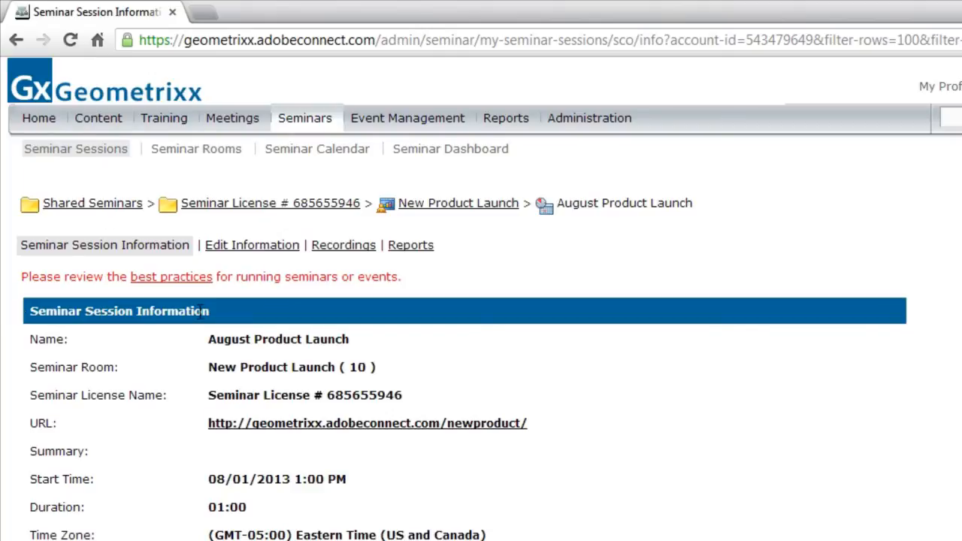
mouse_move(203, 304)
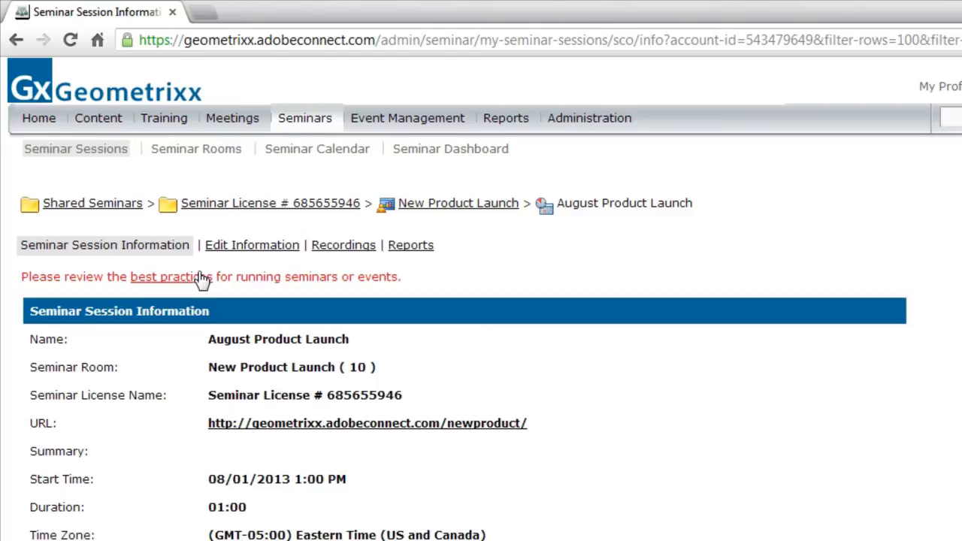
Step: Review the session details, expanding seminar room information and the invitation text
scroll("down", 3)
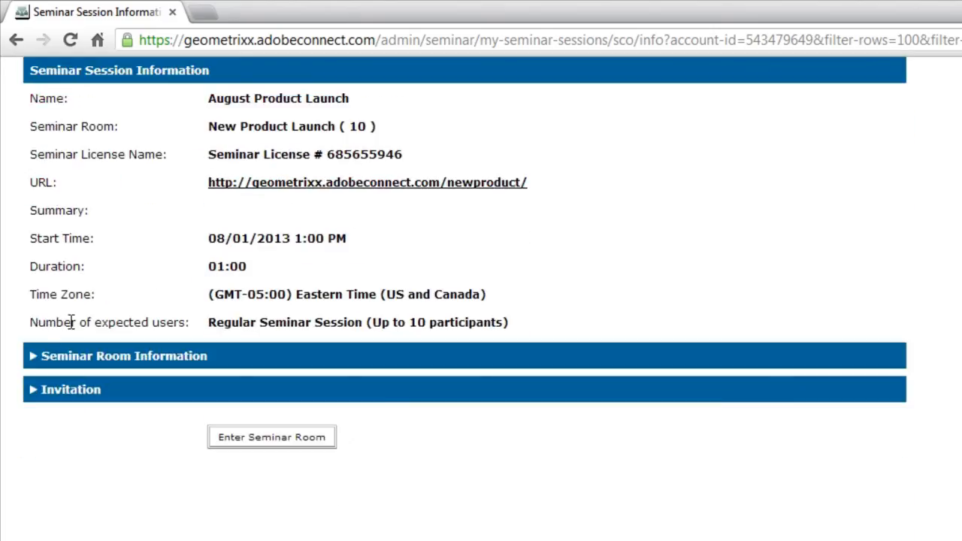
left_click(123, 355)
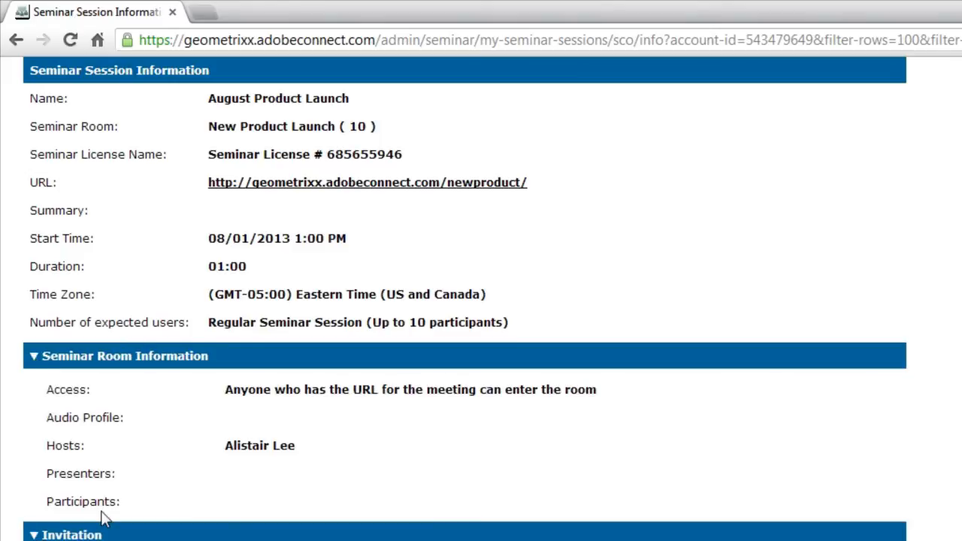
scroll("down", 3)
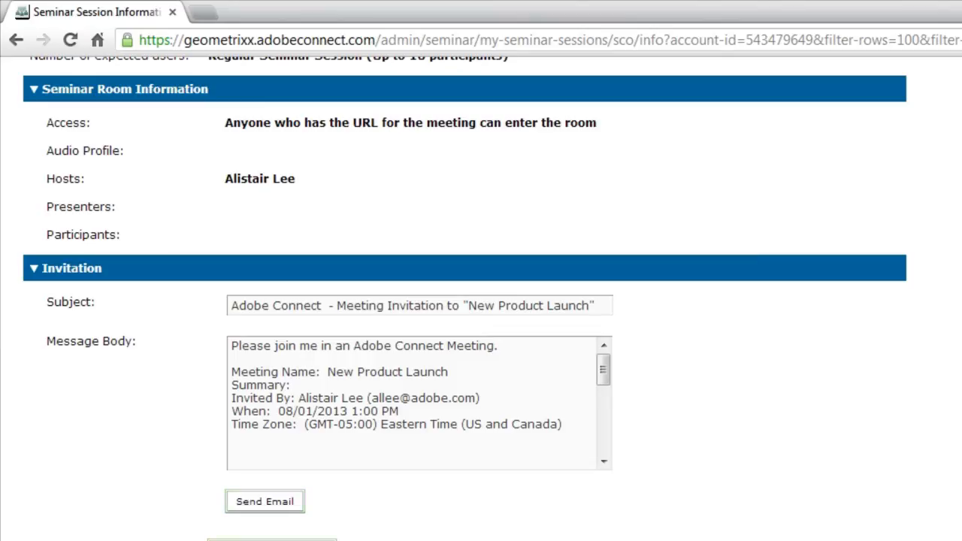
scroll("up", 3)
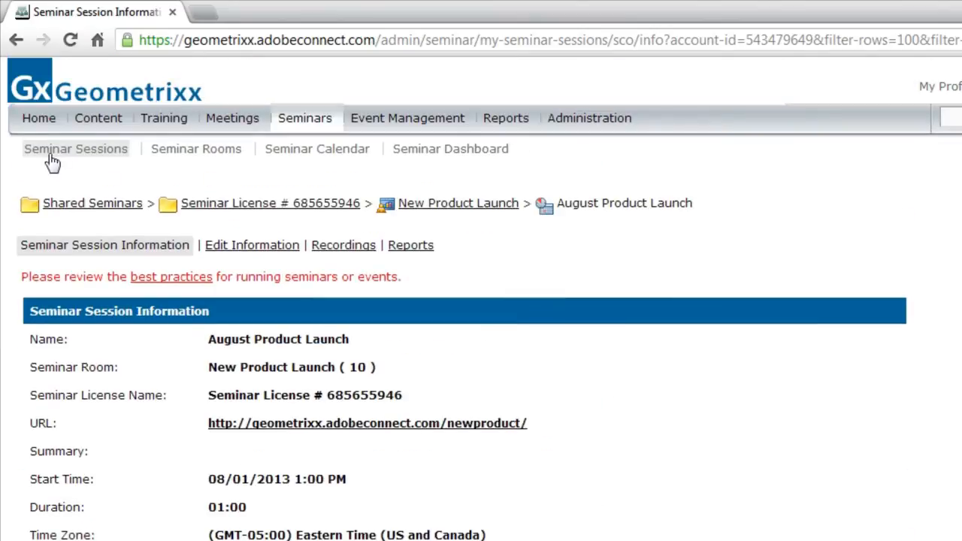
Step: Tick the August Product Launch row in the seminar sessions list
left_click(75, 149)
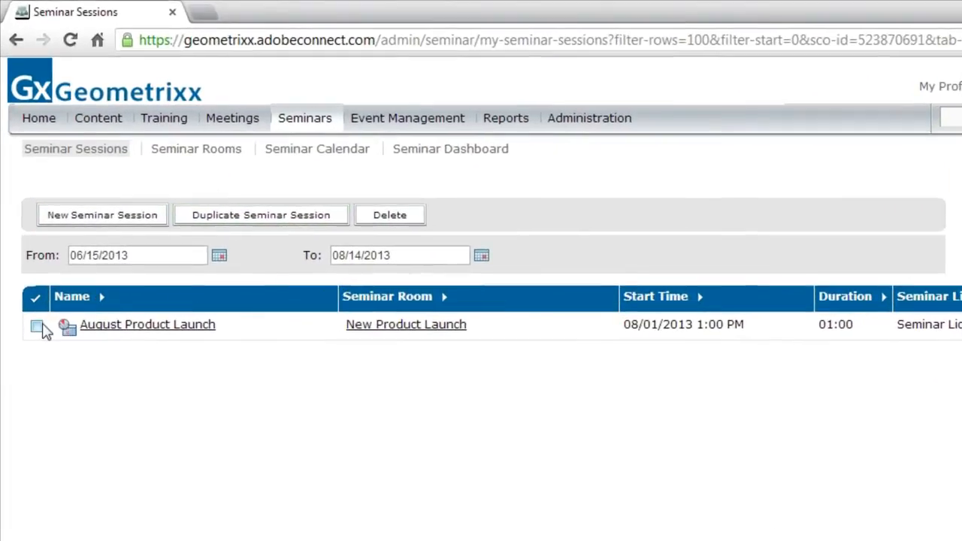
left_click(36, 324)
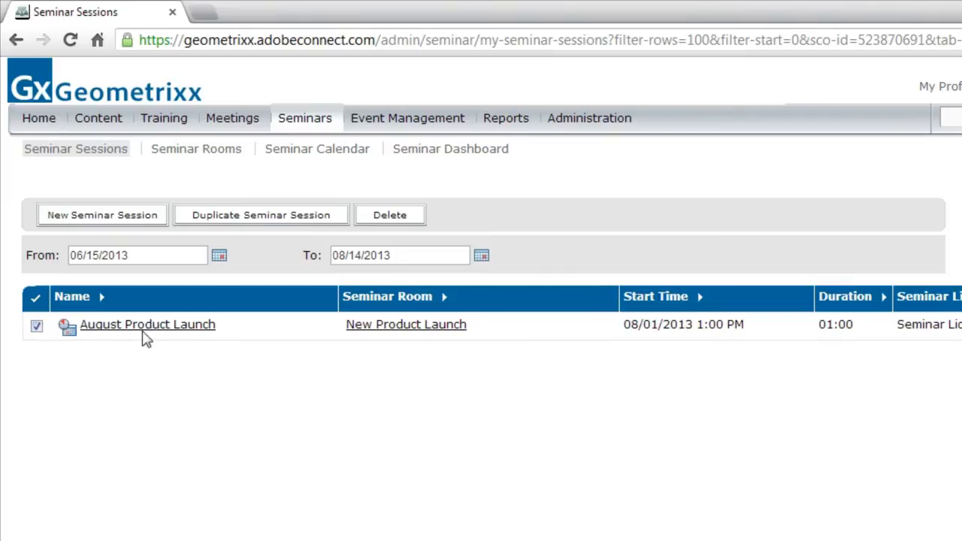
Step: Rename the duplicate to 'September Product Review' starting 2 September 2013 at 10:00 AM
left_click(262, 214)
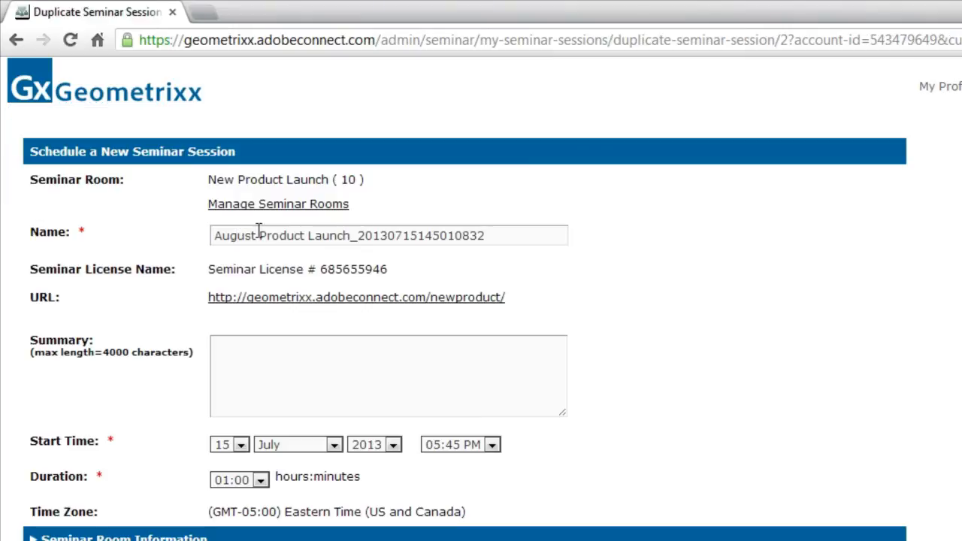
left_click(388, 235)
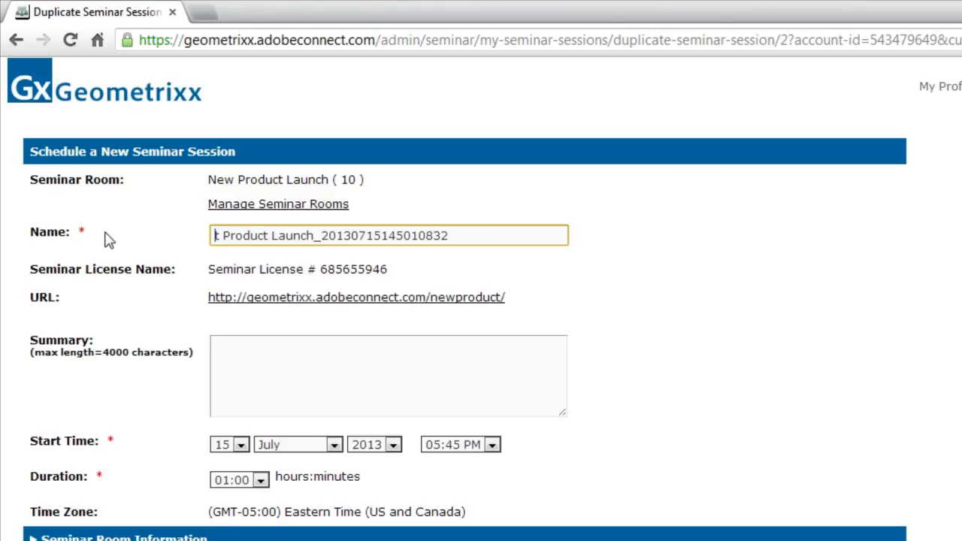
type("September")
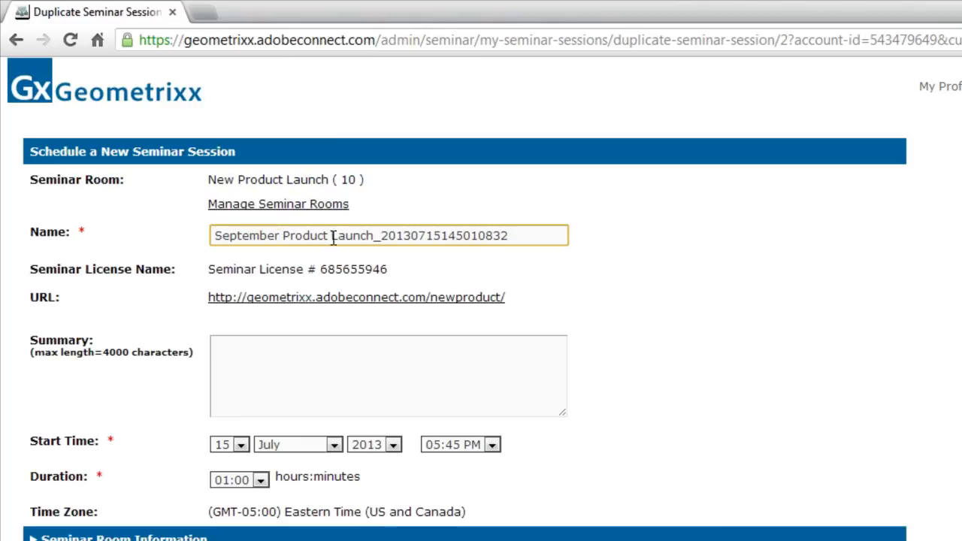
type("September Product Review")
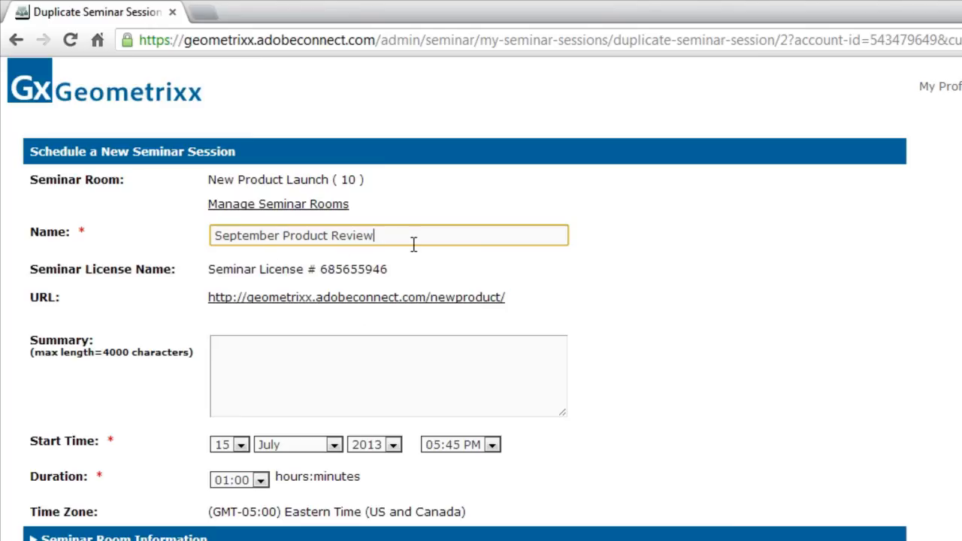
mouse_move(229, 304)
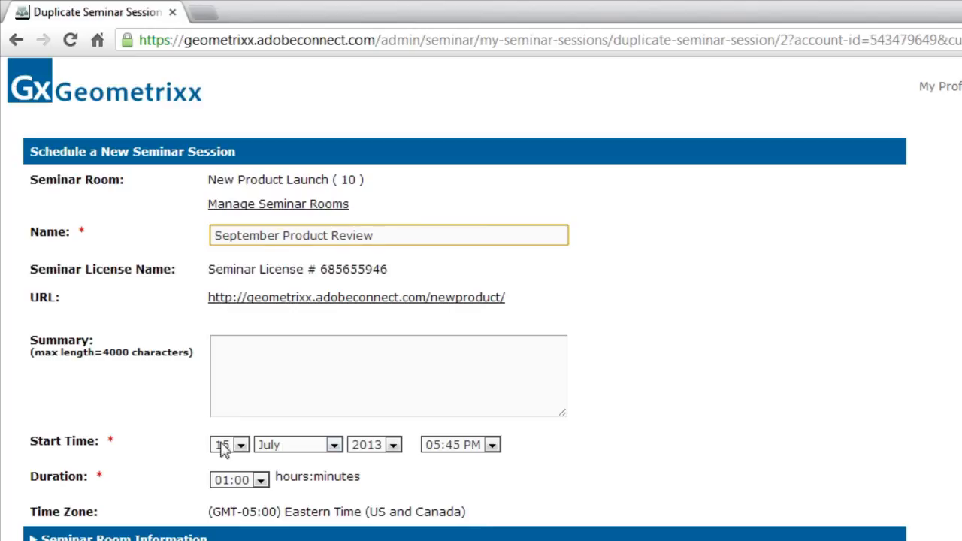
left_click(240, 445)
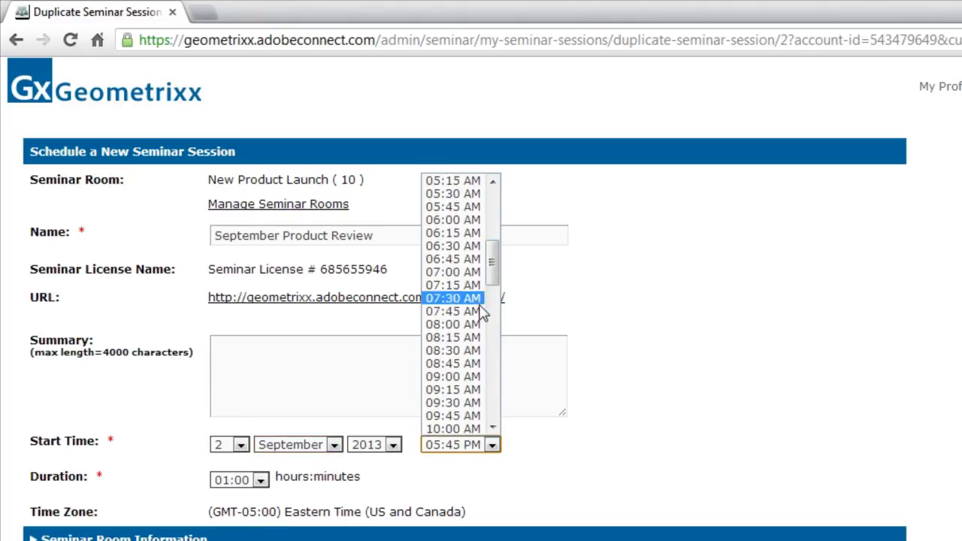
left_click(453, 429)
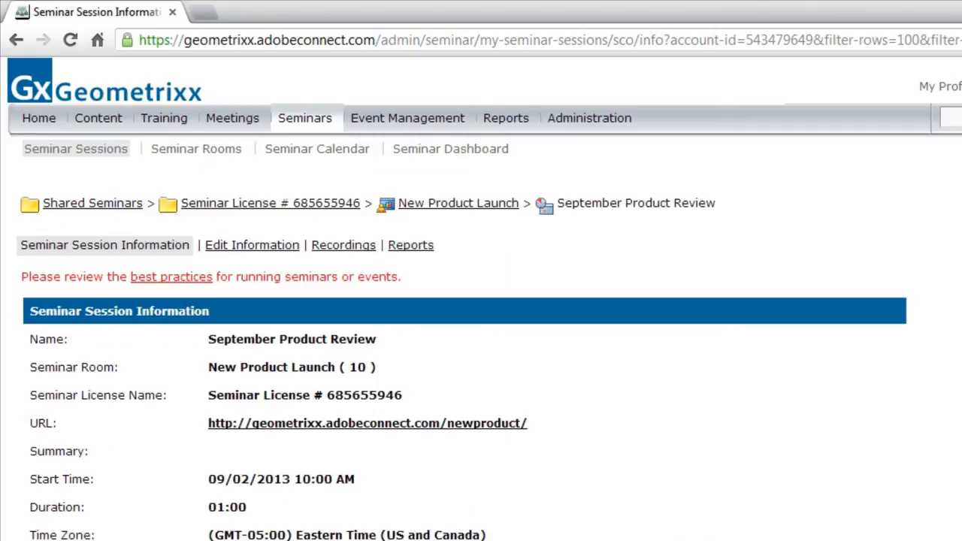
mouse_move(124, 293)
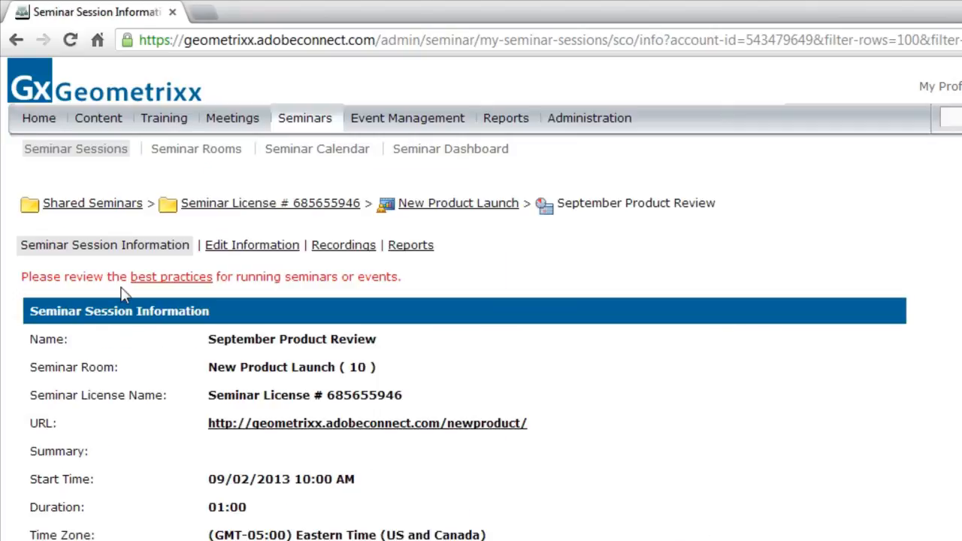
Step: Return to the Seminar Sessions list, showing only August Product Launch for 06/15–08/14/2013
left_click(75, 149)
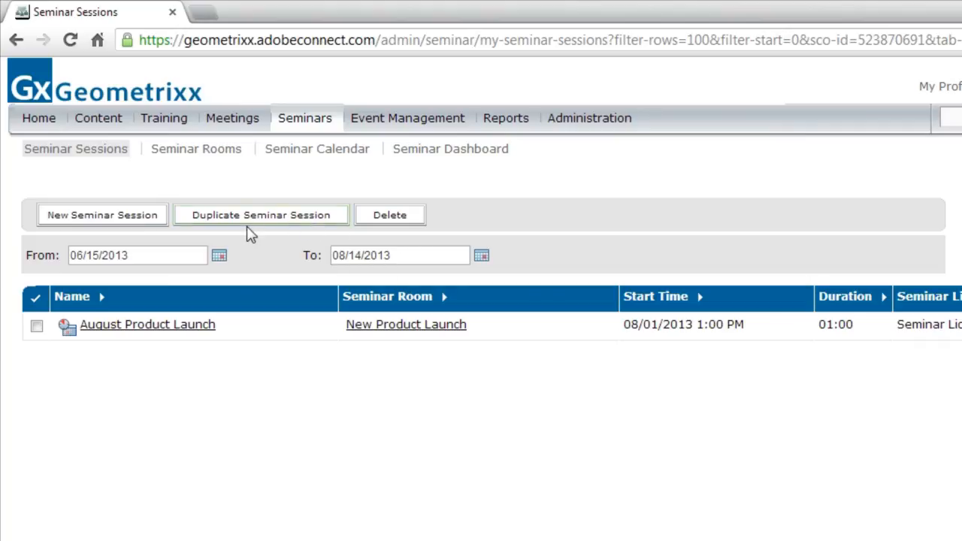
mouse_move(361, 270)
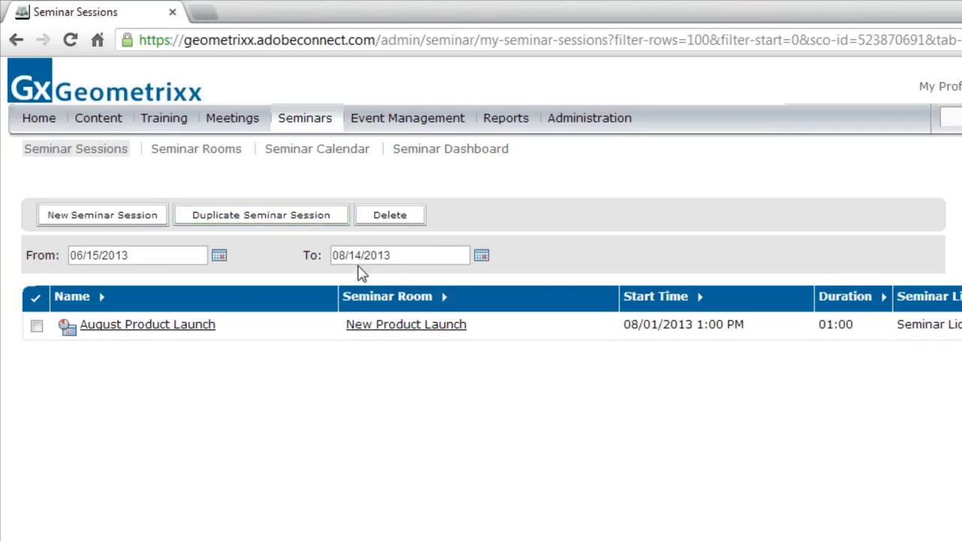
mouse_move(425, 358)
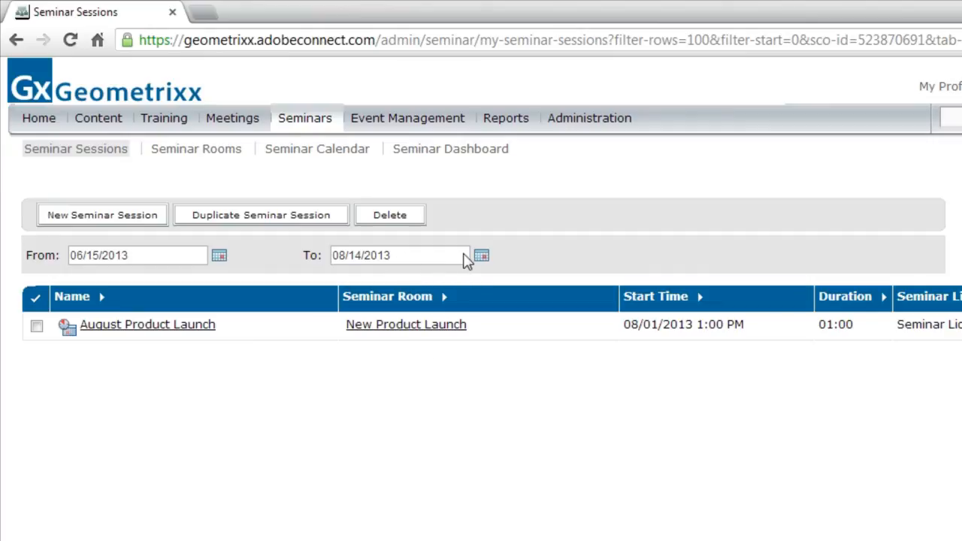
Step: Widen the session list's To date to 12/30/2013 so September Product Review appears with August Product Launch
left_click(482, 256)
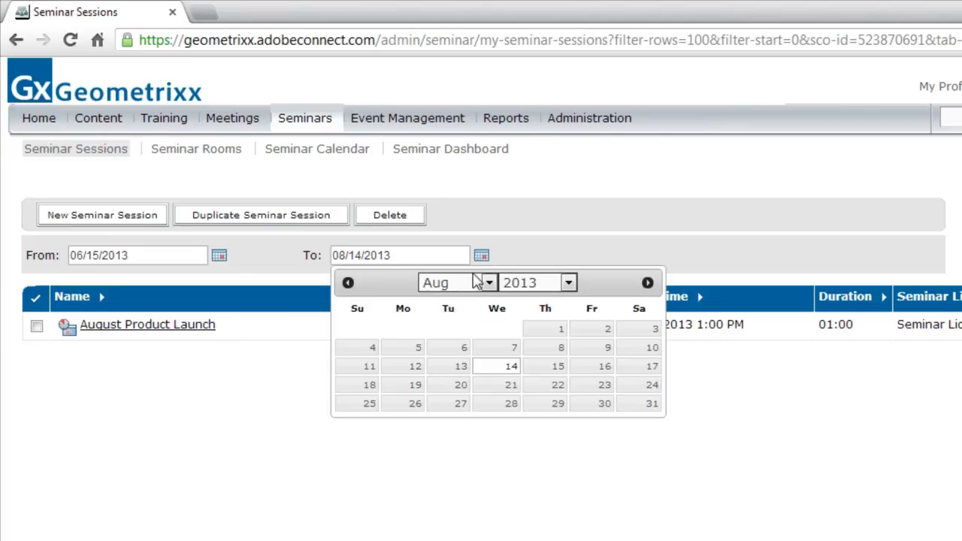
left_click(457, 283)
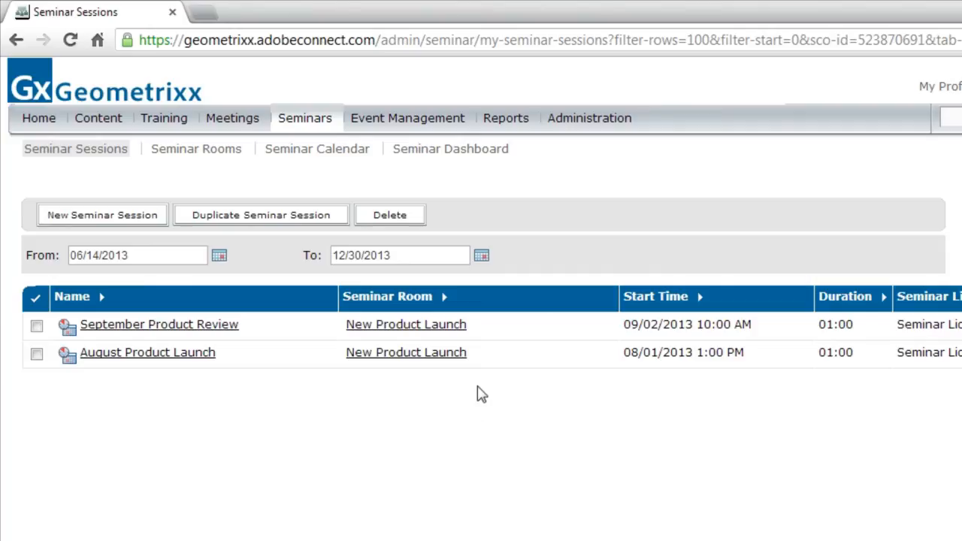
mouse_move(453, 427)
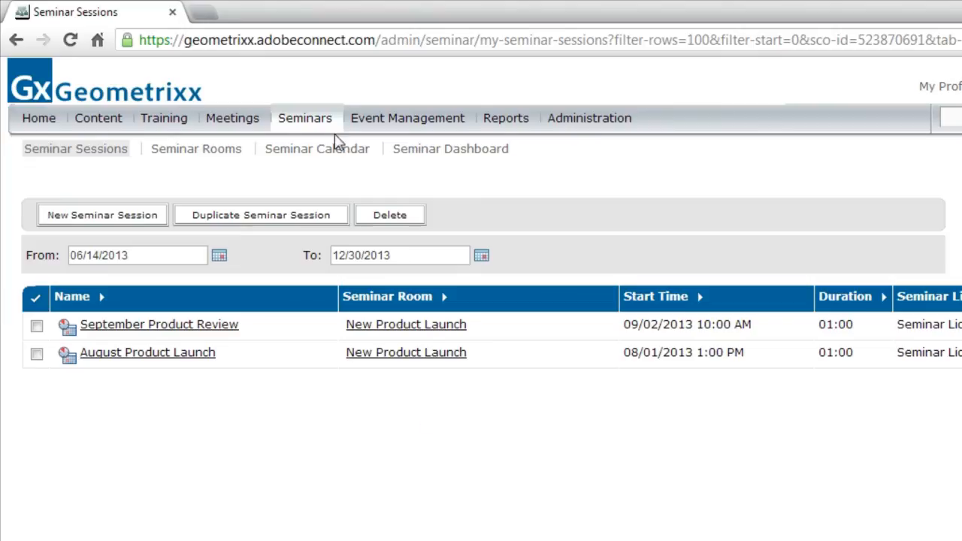
left_click(315, 149)
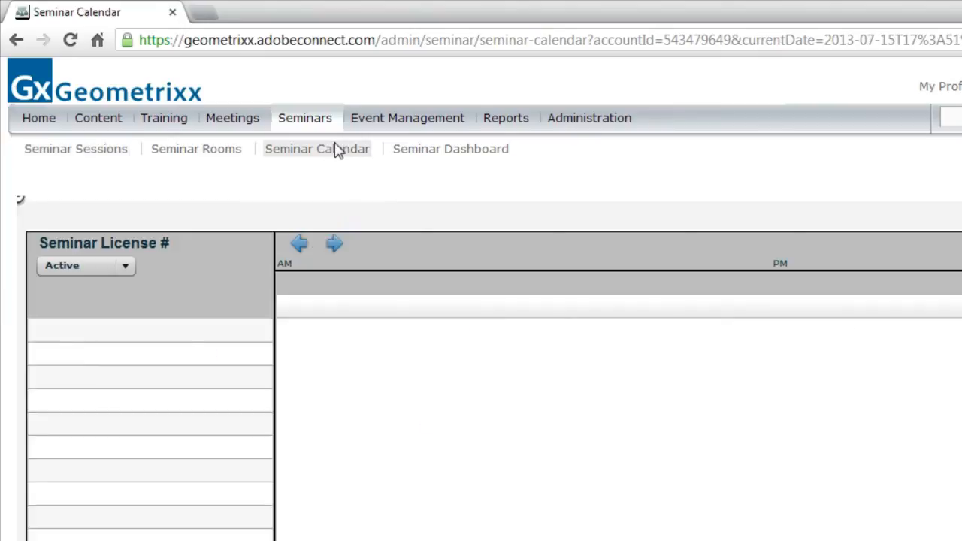
left_click(315, 149)
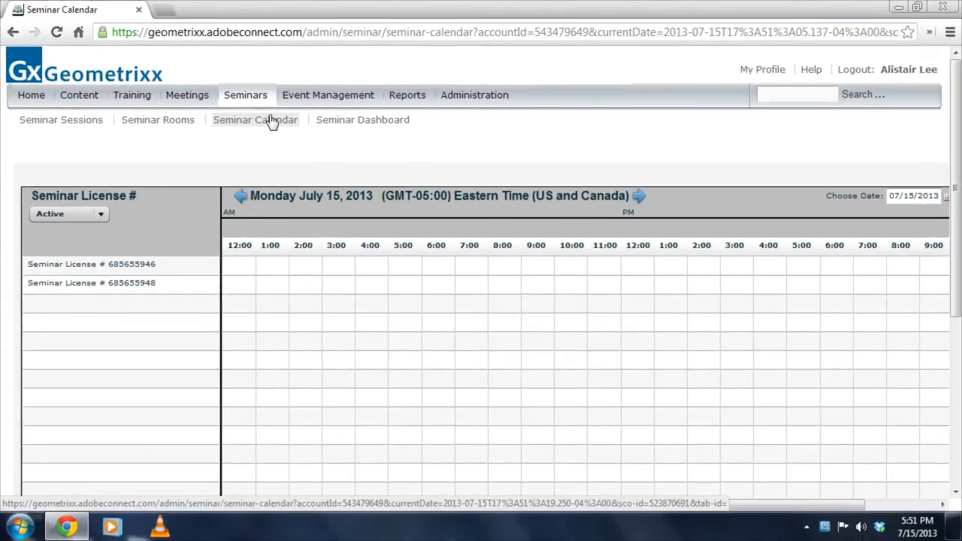
mouse_move(659, 246)
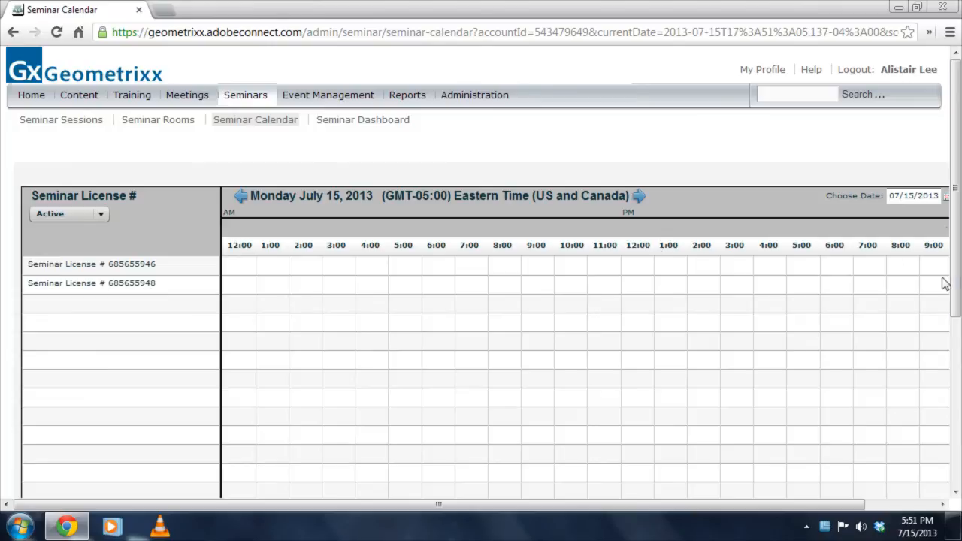
left_click(946, 195)
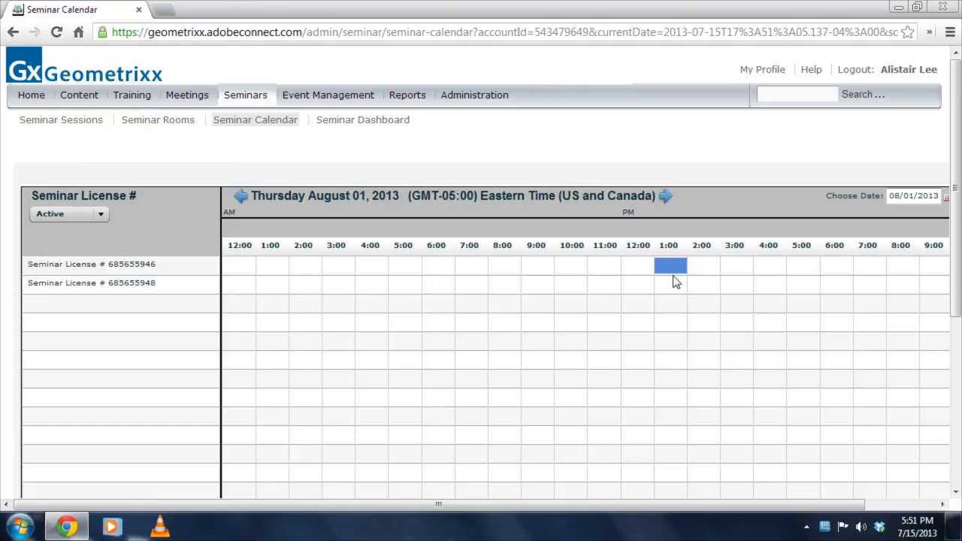
mouse_move(665, 308)
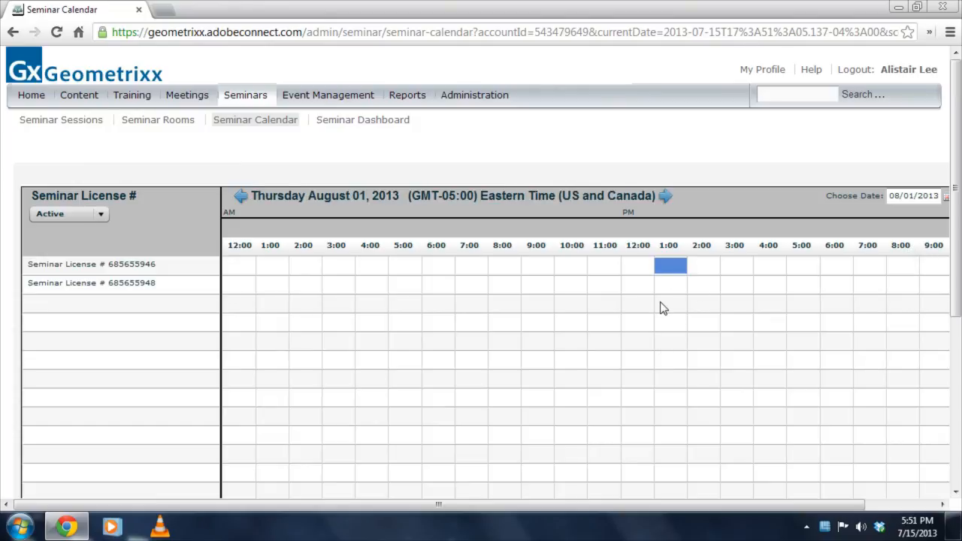
left_click(91, 265)
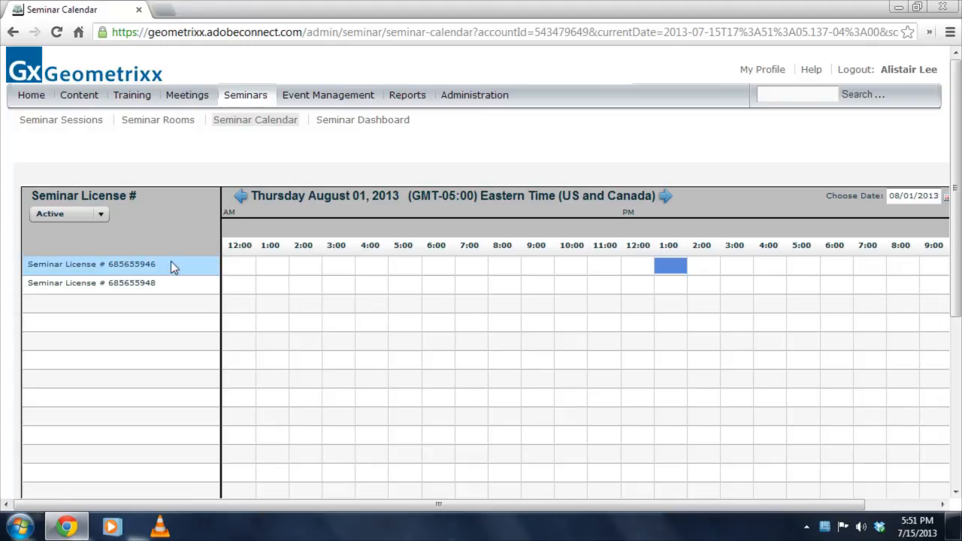
mouse_move(670, 272)
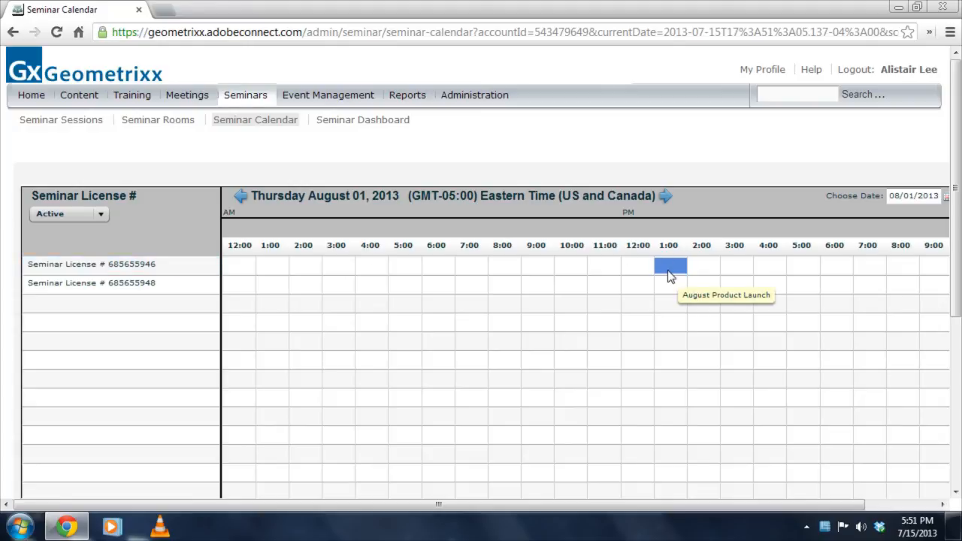